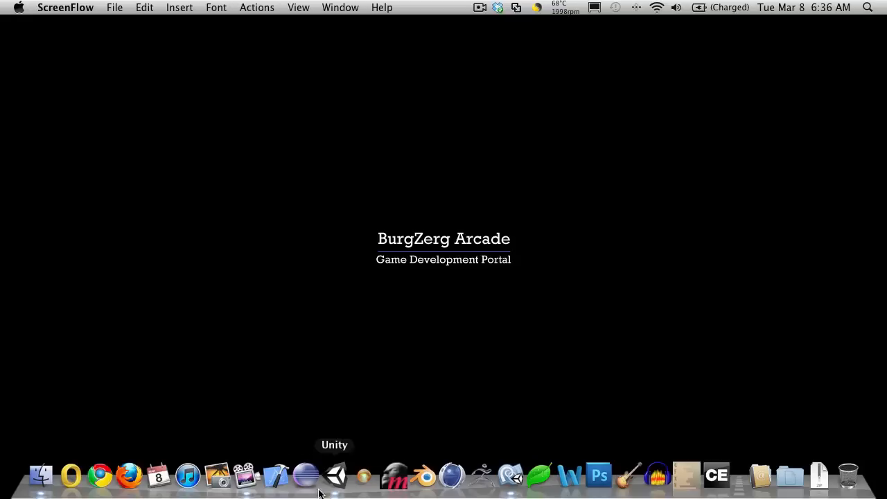
Bring Unity forward to view the Character Customization scene running with head-index console logs.
{"action": "left_click", "coordinate": [336, 476]}
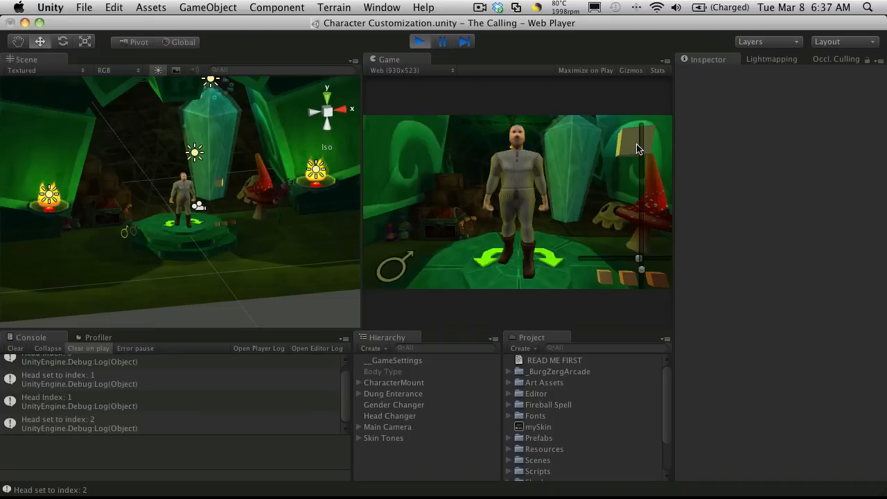
{"action": "mouse_move", "coordinate": [606, 163]}
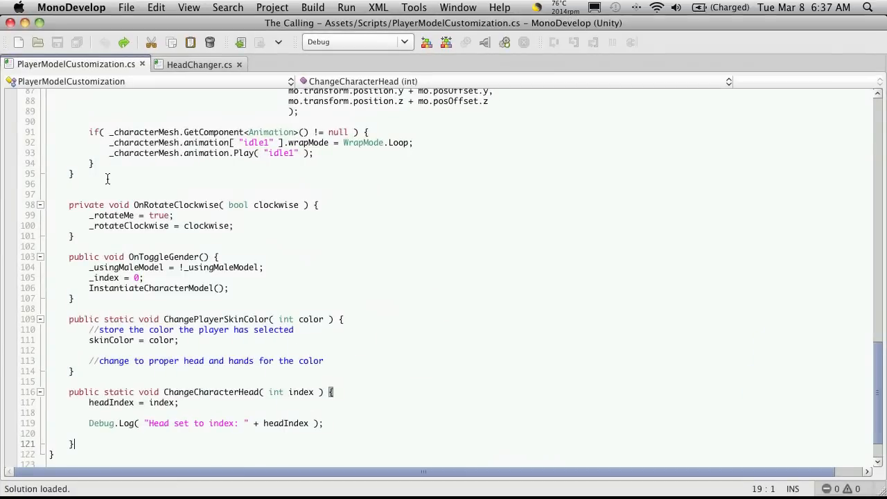
Review HeadChanger's OnMouseDown call to ChangeCharacterHead and the PlayerModelCustomization script.
{"action": "left_click", "coordinate": [199, 64]}
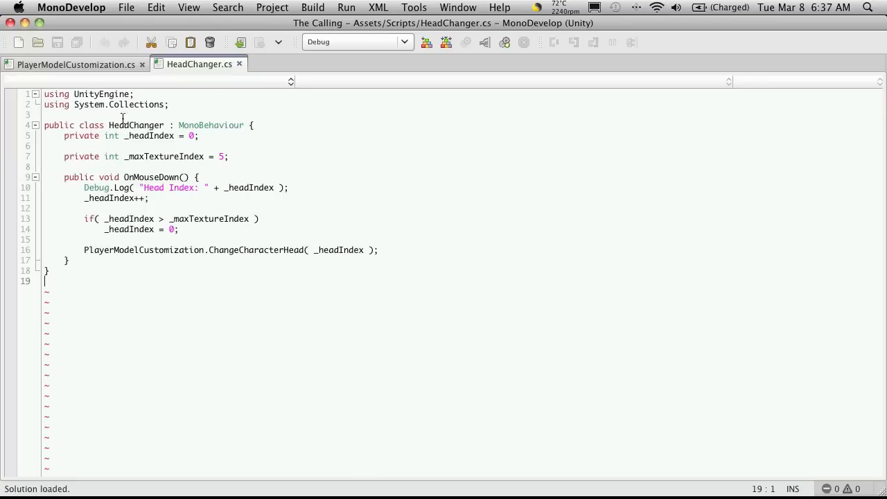
{"action": "left_click", "coordinate": [76, 64]}
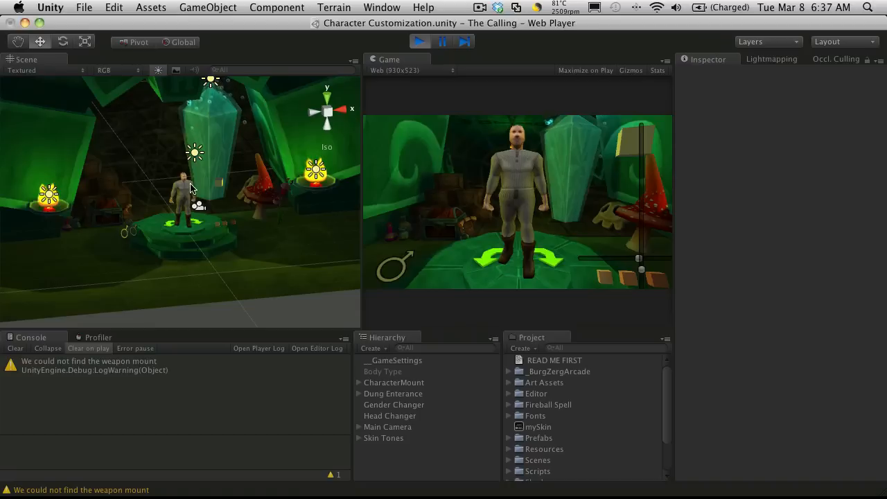
Expand CharacterMount and select the Fat(Clone) character and its fat mesh object.
{"action": "left_click", "coordinate": [391, 415]}
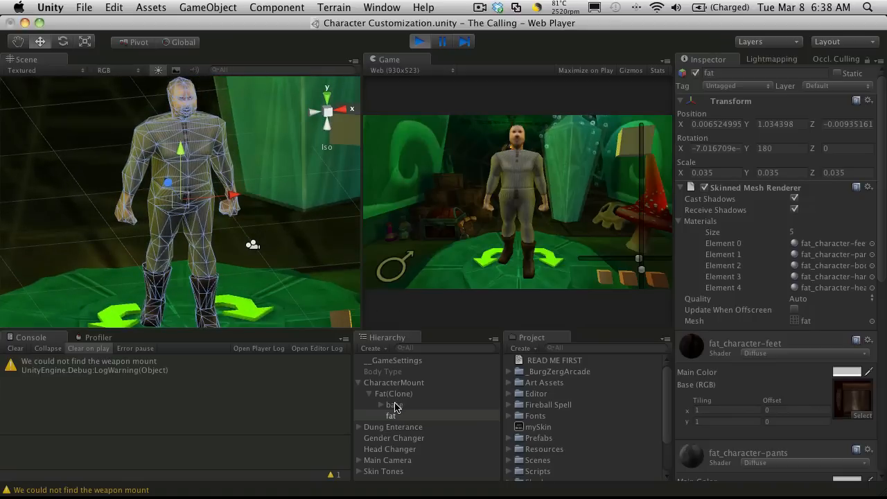
{"action": "left_click", "coordinate": [393, 393]}
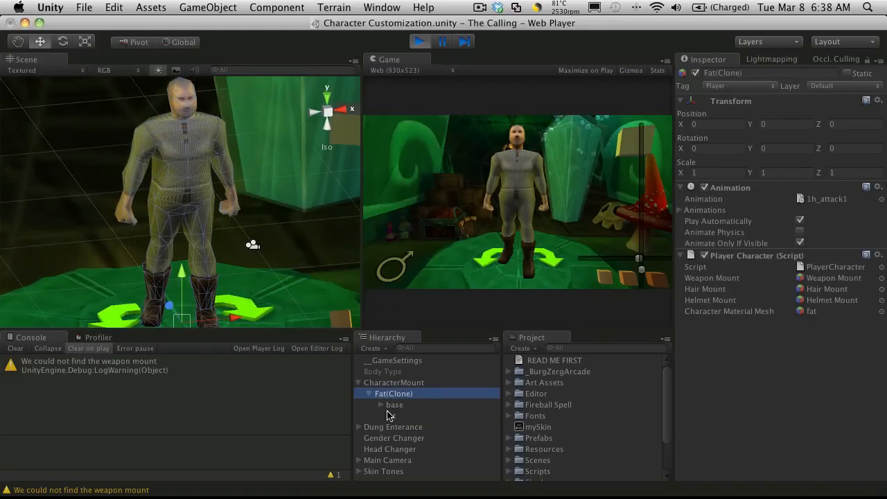
{"action": "left_click", "coordinate": [391, 415]}
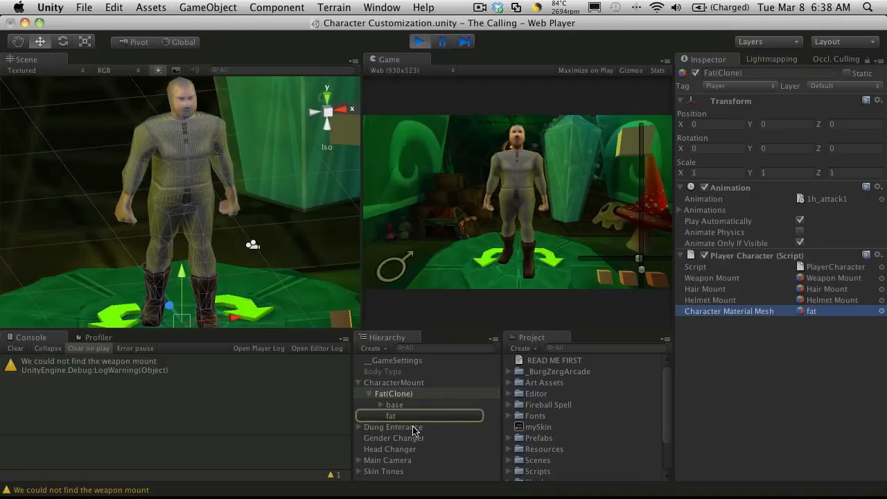
{"action": "left_click", "coordinate": [391, 415]}
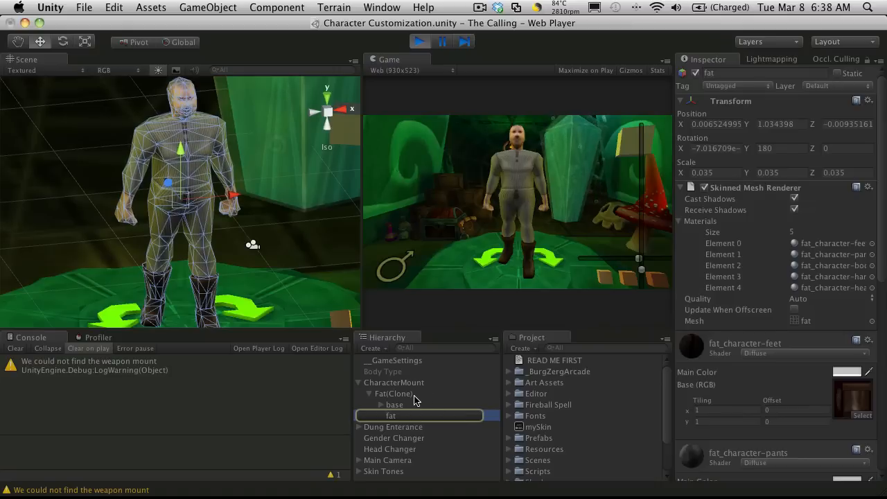
{"action": "left_click", "coordinate": [394, 393]}
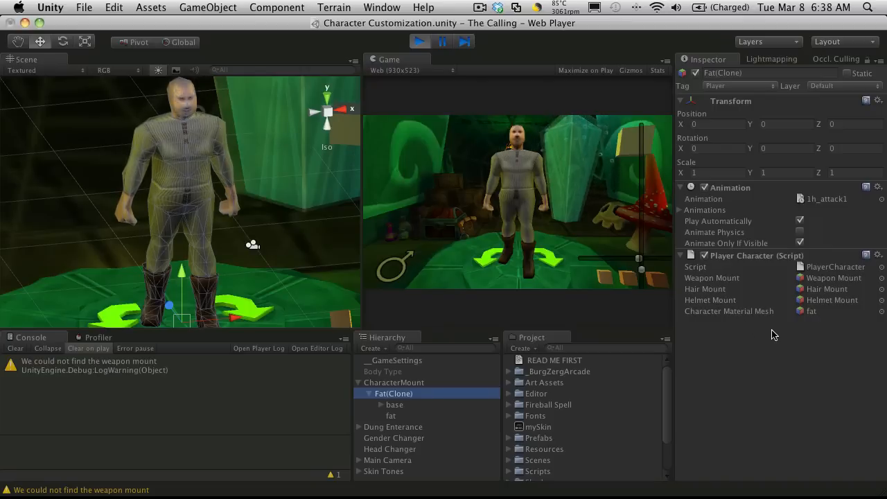
{"action": "left_click", "coordinate": [391, 415]}
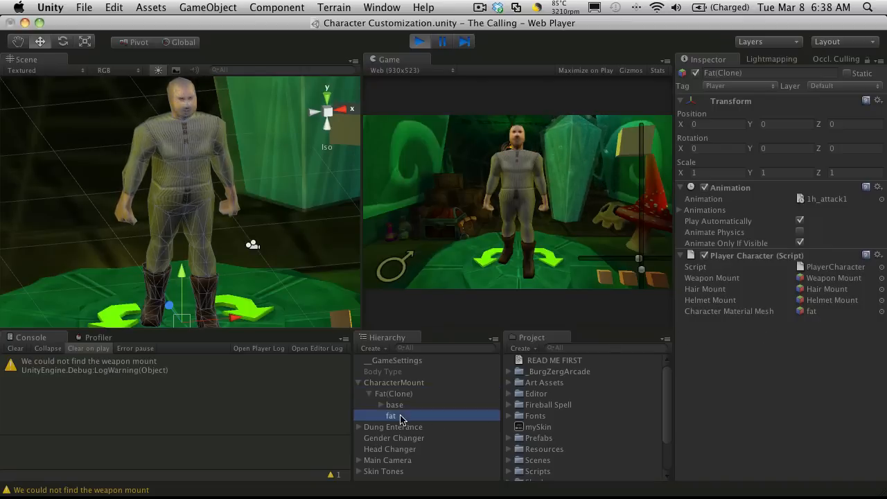
Inspect the fat mesh's feet, pants, body, hands and head materials.
{"action": "left_click", "coordinate": [391, 415]}
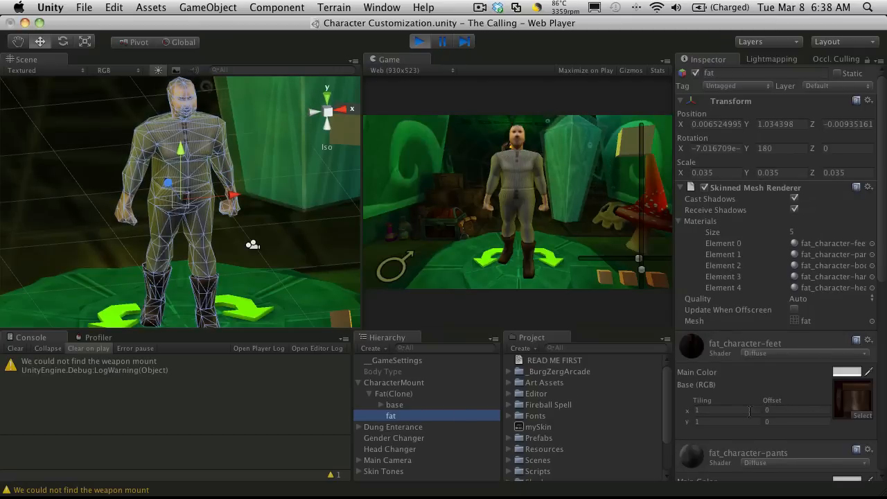
{"action": "scroll", "scroll_direction": "down", "scroll_amount": 3}
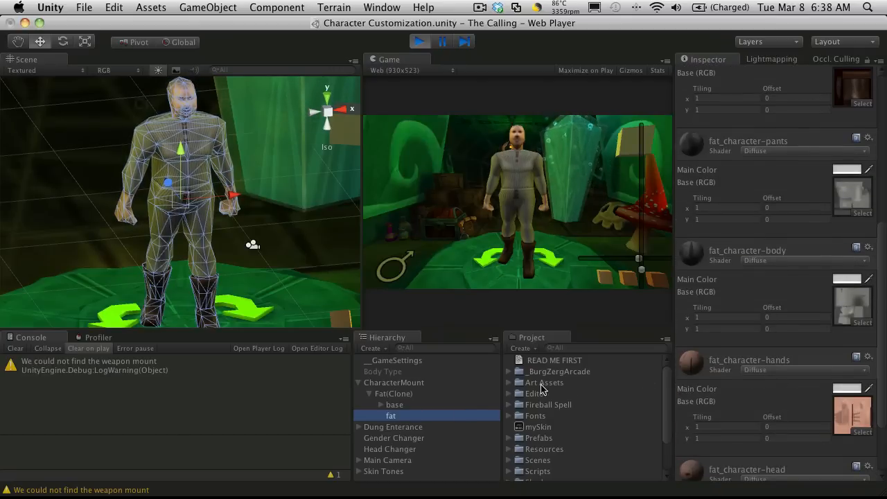
{"action": "left_click", "coordinate": [393, 393]}
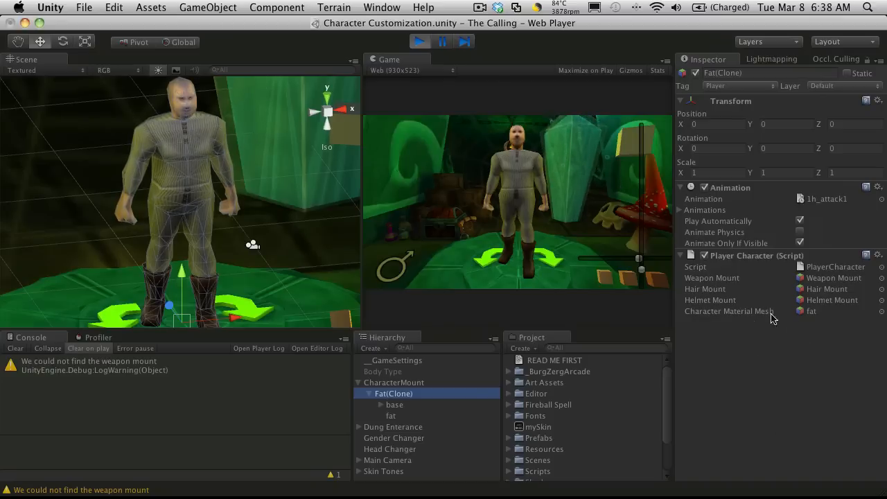
{"action": "left_click", "coordinate": [391, 415]}
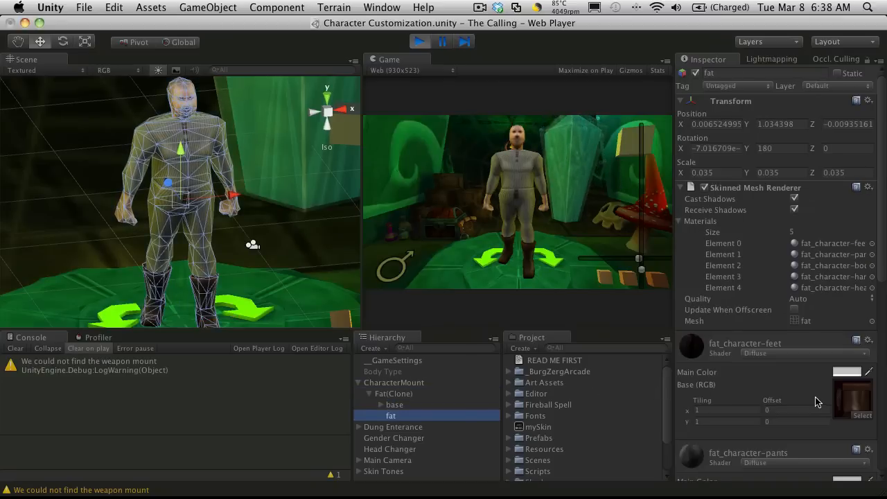
{"action": "scroll", "scroll_direction": "down", "scroll_amount": 3}
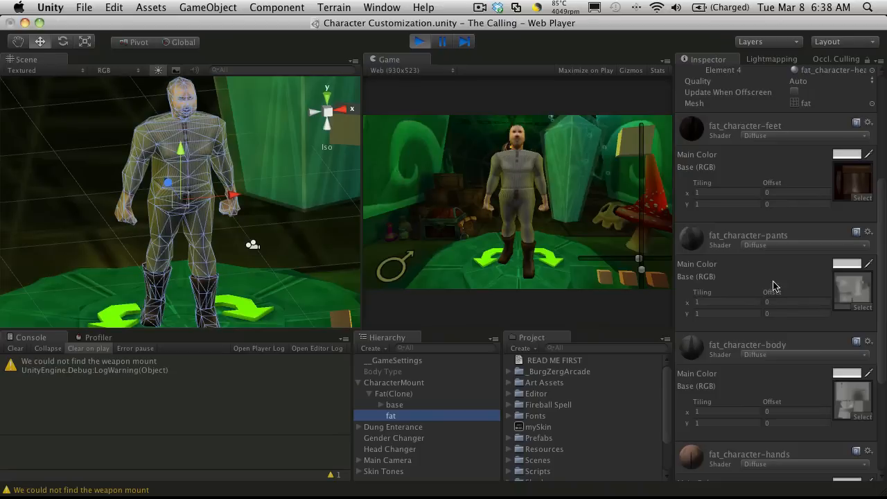
{"action": "scroll", "scroll_direction": "down", "scroll_amount": 3}
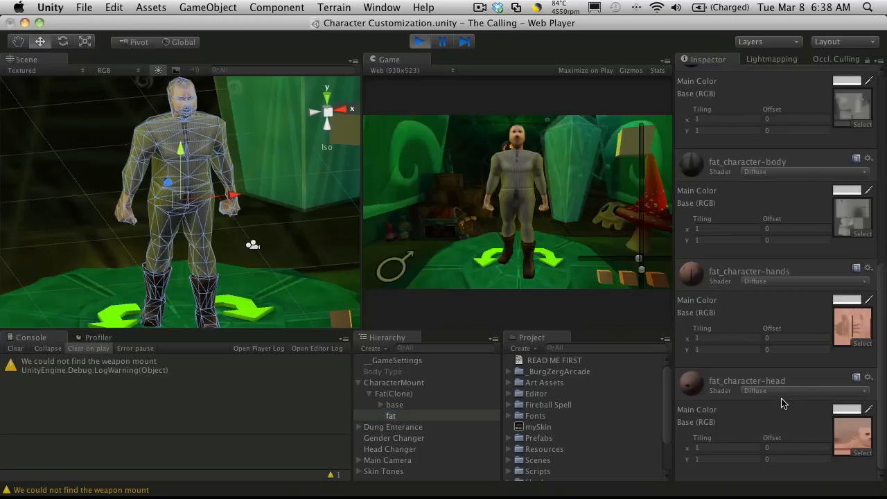
{"action": "mouse_move", "coordinate": [412, 438]}
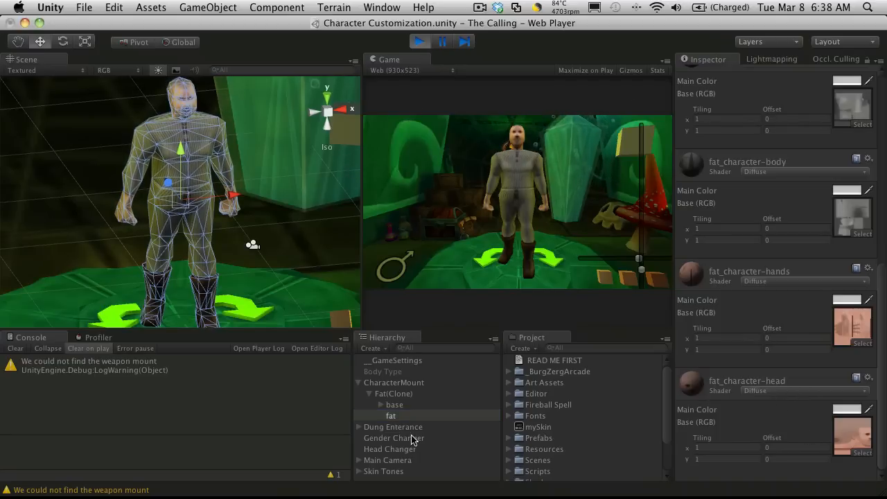
{"action": "left_click", "coordinate": [393, 393]}
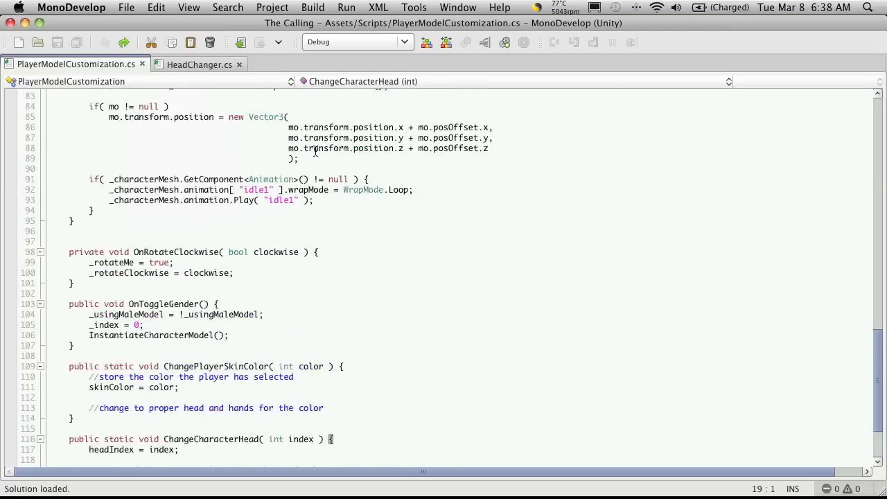
Declare 'private GameObject _headMaterial;' above _characterMesh in PlayerModelCustomization.
{"action": "scroll", "scroll_direction": "up", "scroll_amount": 3}
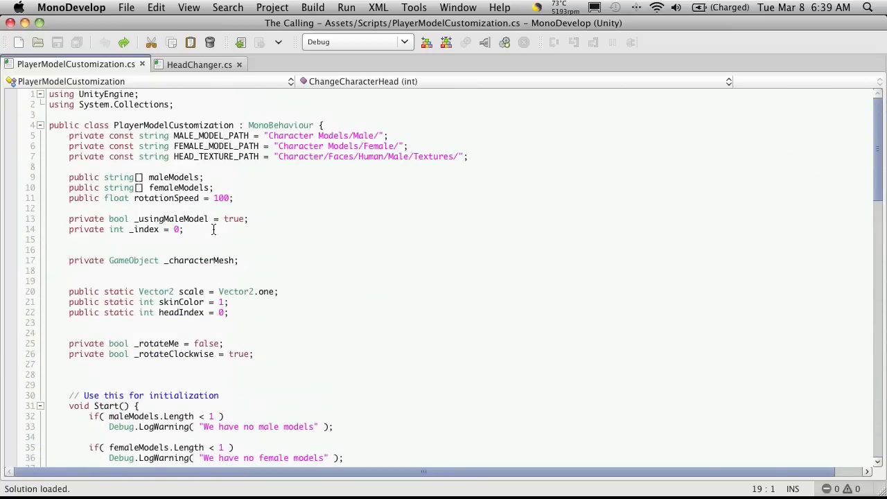
{"action": "left_click", "coordinate": [196, 229]}
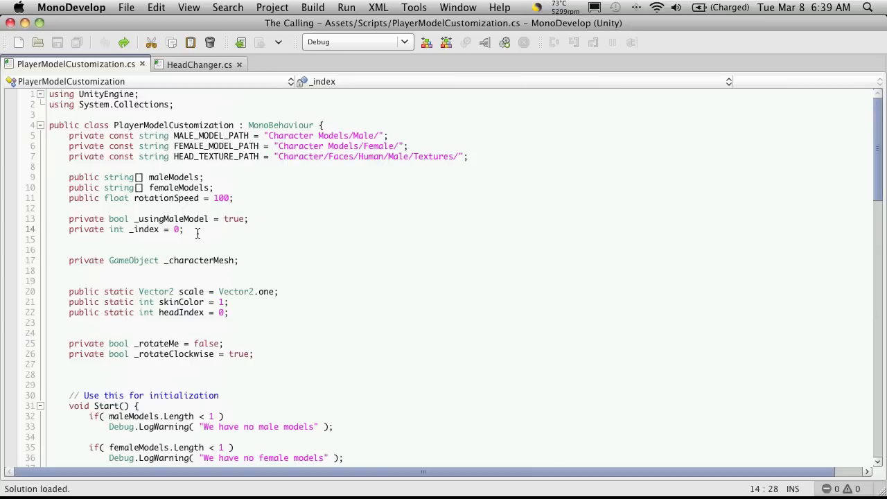
{"action": "left_click", "coordinate": [239, 260]}
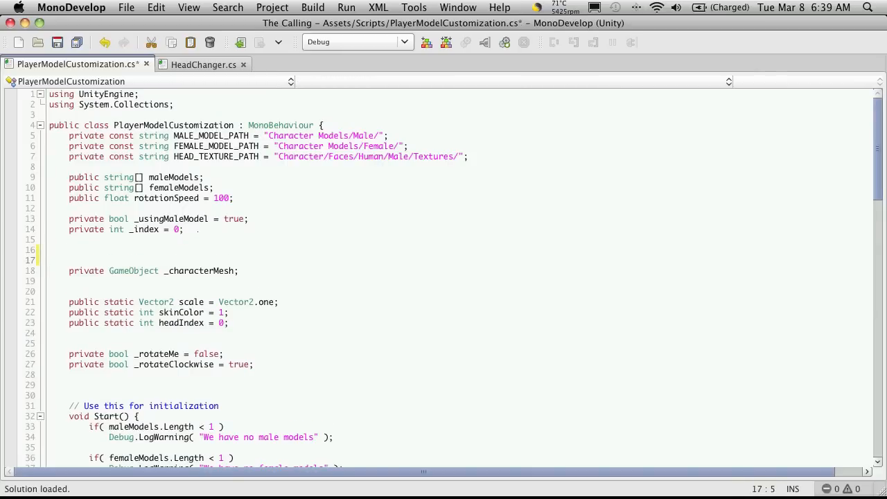
{"action": "type", "text": "GameObject"}
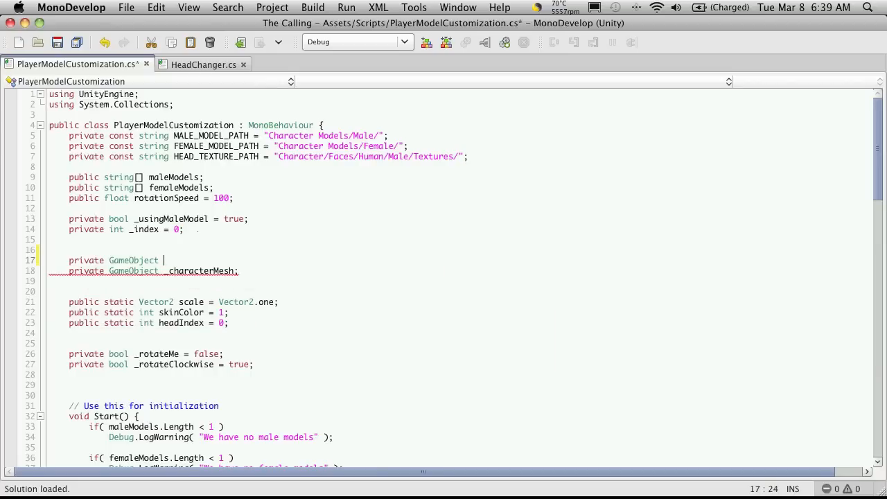
{"action": "type", "text": "he"}
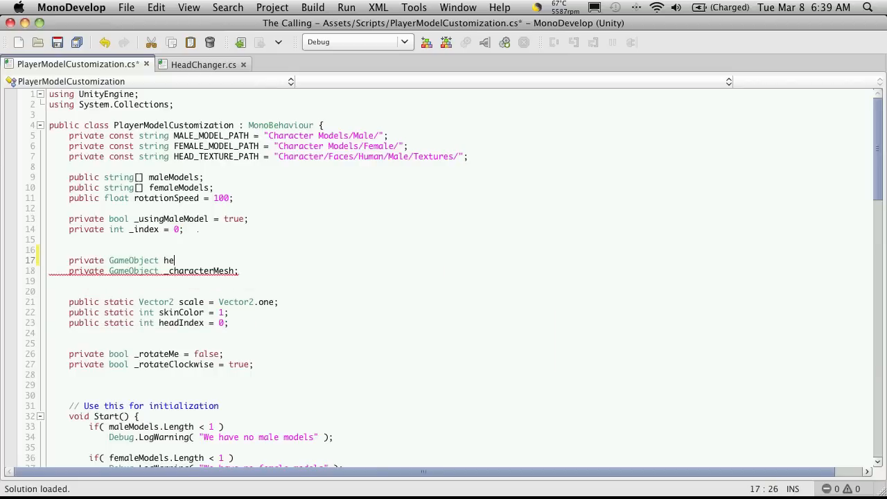
{"action": "type", "text": "admo"}
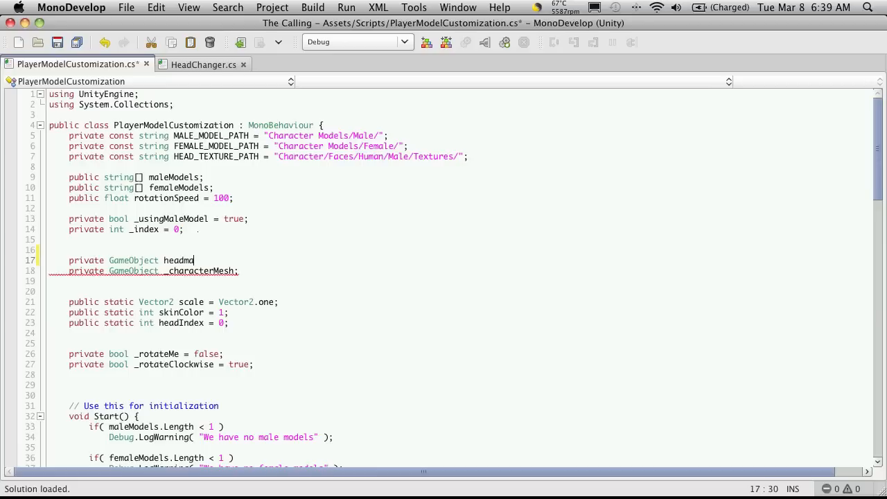
{"action": "type", "text": "aterial;"}
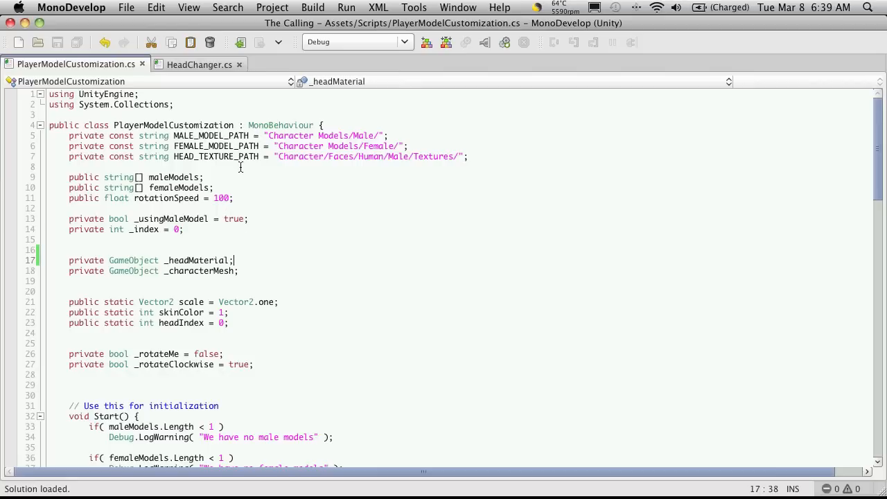
Mark _headMaterial static and delete the trial _headMaterial line in ChangeCharacterHead.
{"action": "scroll", "scroll_direction": "down", "scroll_amount": 3}
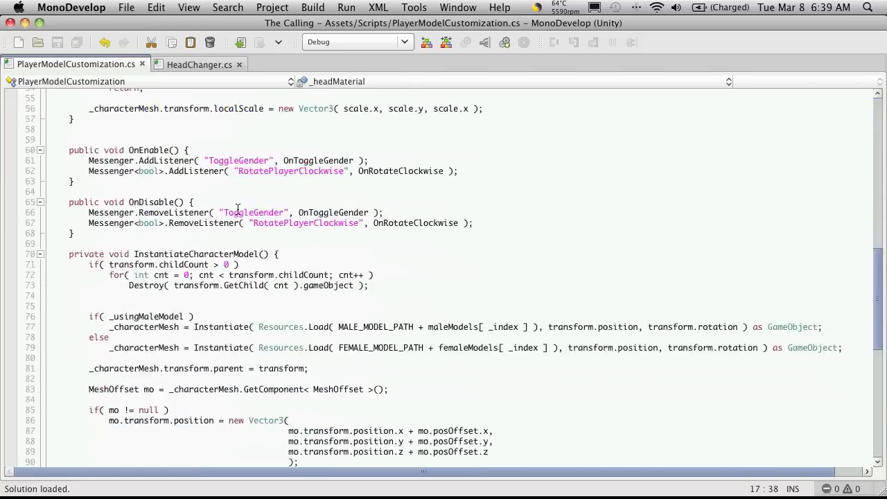
{"action": "scroll", "scroll_direction": "down", "scroll_amount": 3}
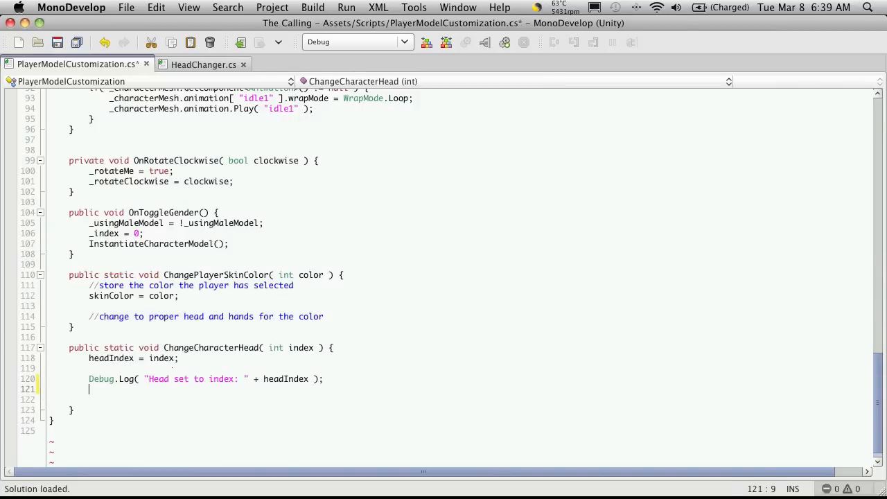
{"action": "type", "text": "_head"}
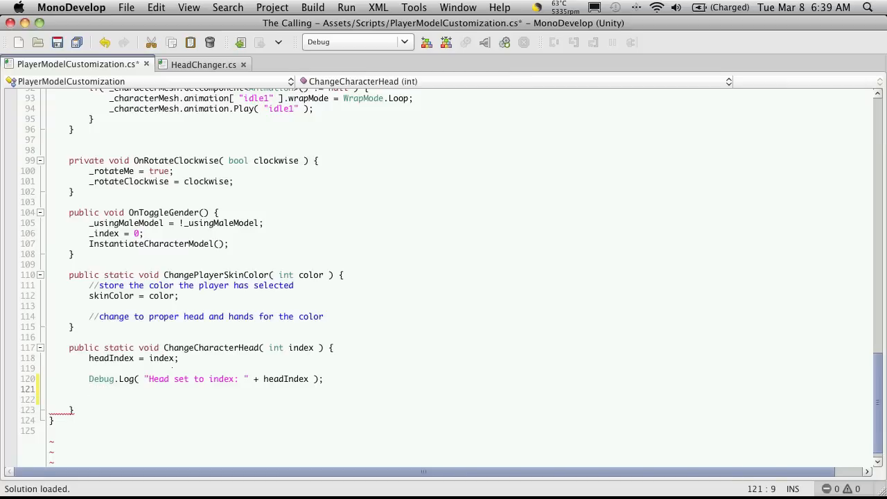
{"action": "type", "text": "_head"}
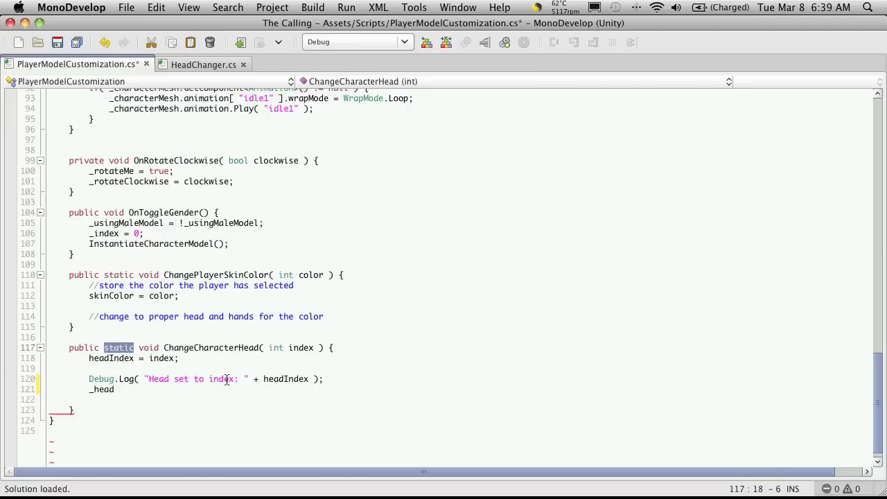
{"action": "mouse_move", "coordinate": [271, 337]}
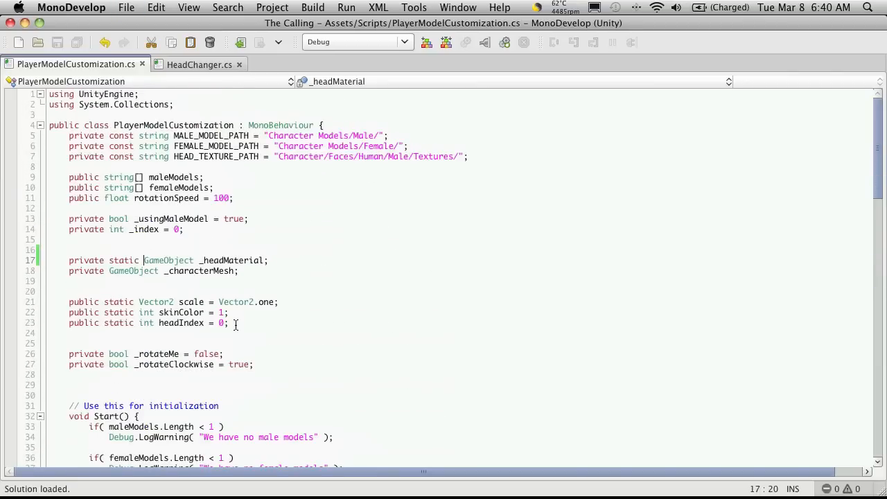
{"action": "scroll", "scroll_direction": "down", "scroll_amount": 3}
{"action": "type", "text": "_head"}
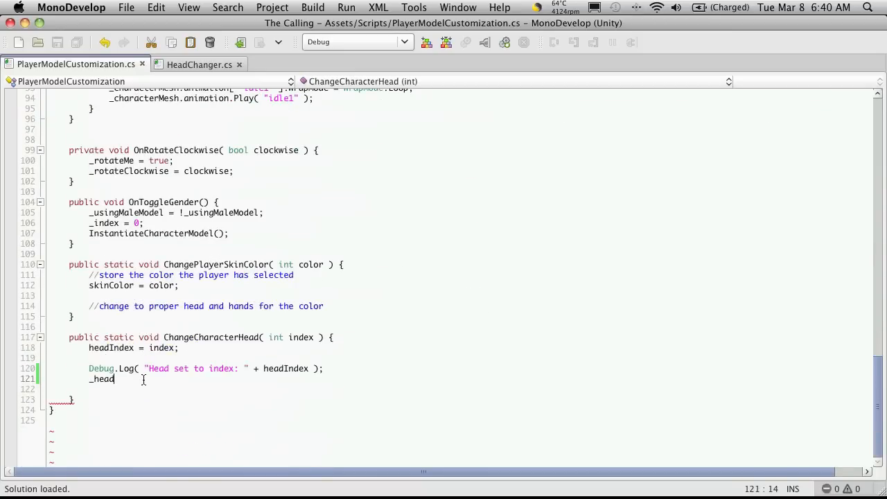
{"action": "key", "text": "BackSpace"}
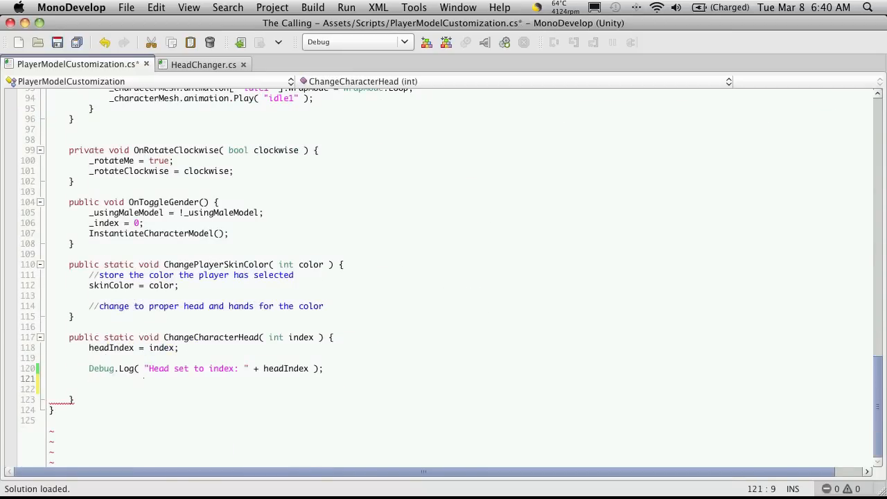
{"action": "type", "text": "_head"}
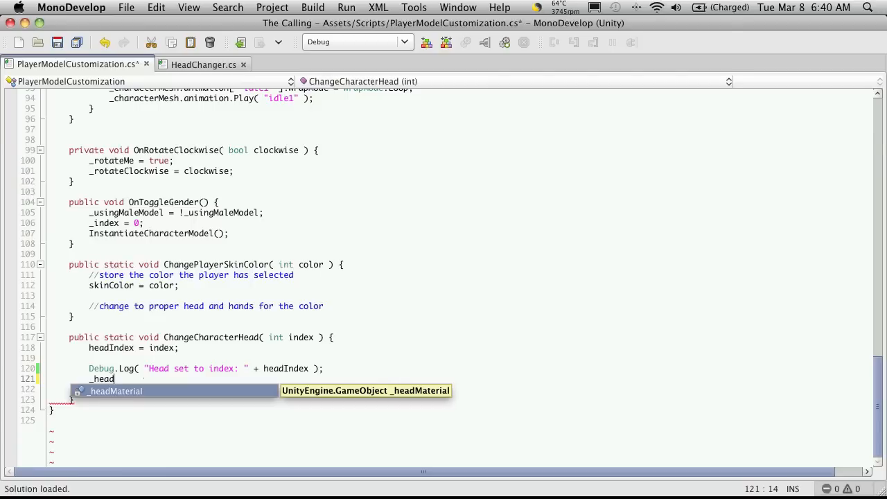
{"action": "type", "text": "Material"}
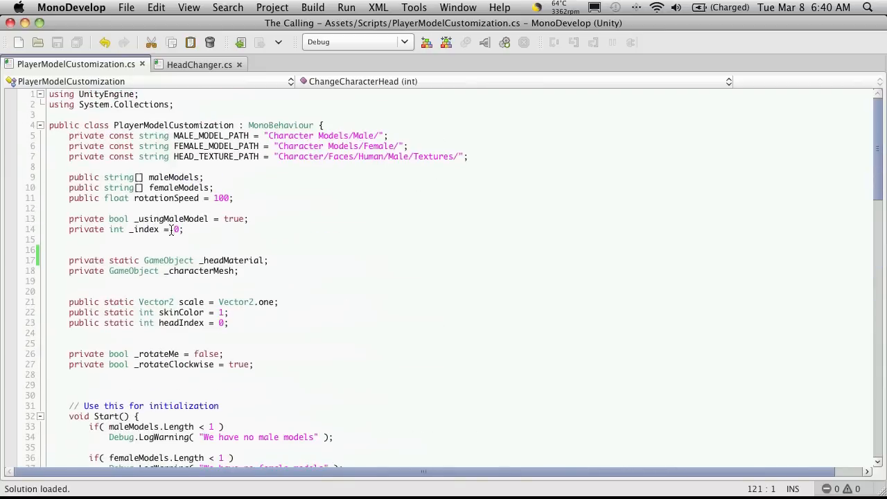
{"action": "mouse_move", "coordinate": [156, 218]}
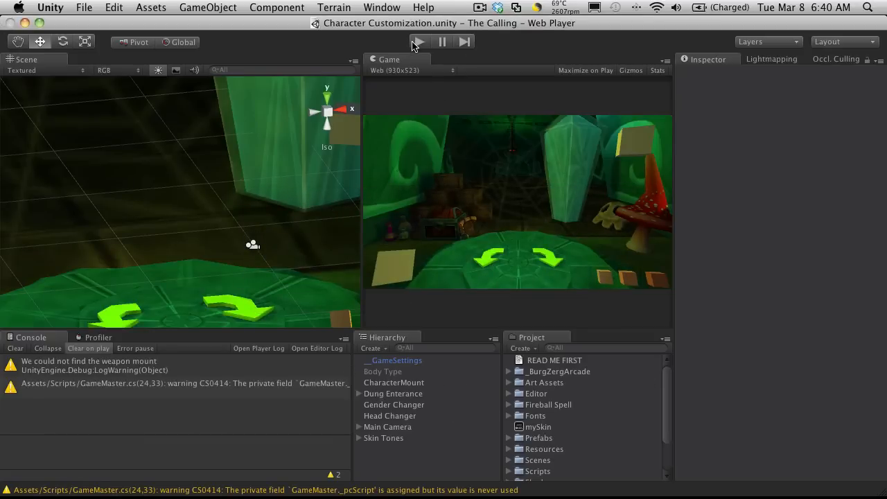
Play the scene and select Fat(Clone) to check its Character Material Mesh is fat.
{"action": "left_click", "coordinate": [418, 42]}
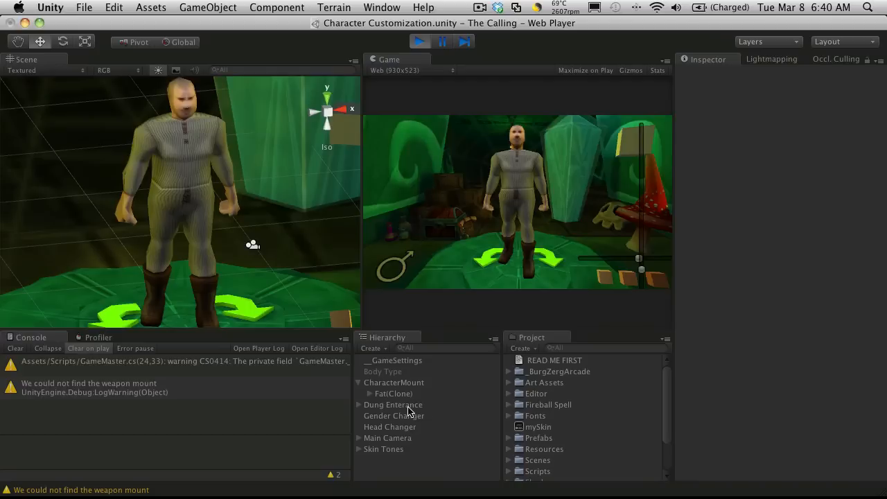
{"action": "left_click", "coordinate": [393, 392]}
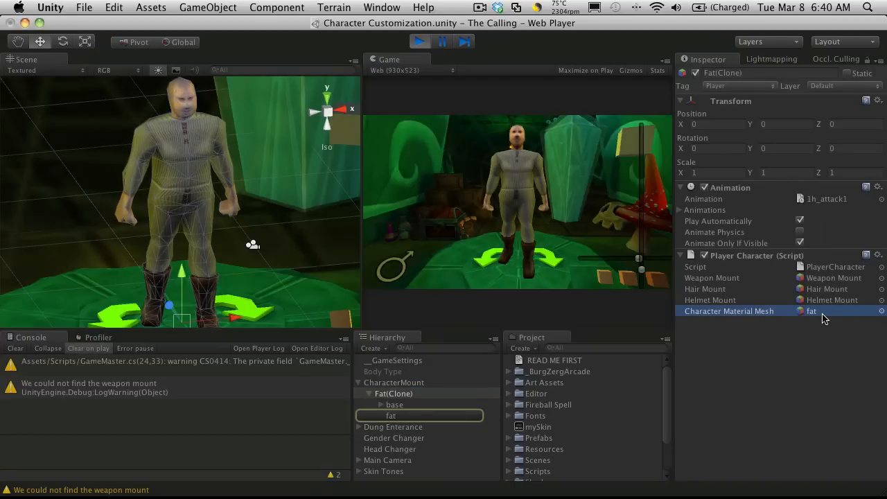
{"action": "mouse_move", "coordinate": [740, 320]}
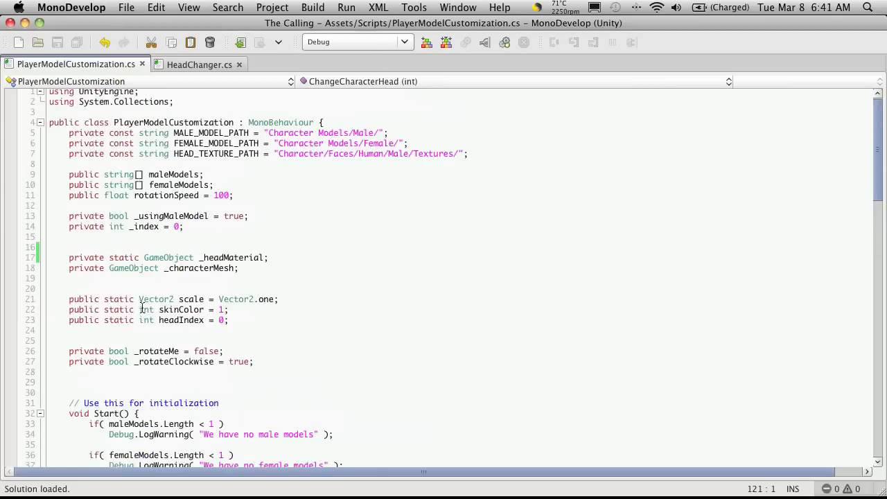
Remove static from _headMaterial and begin 'public void ChangeHead() {' after ChangeCharacterHead.
{"action": "double_click", "coordinate": [123, 260]}
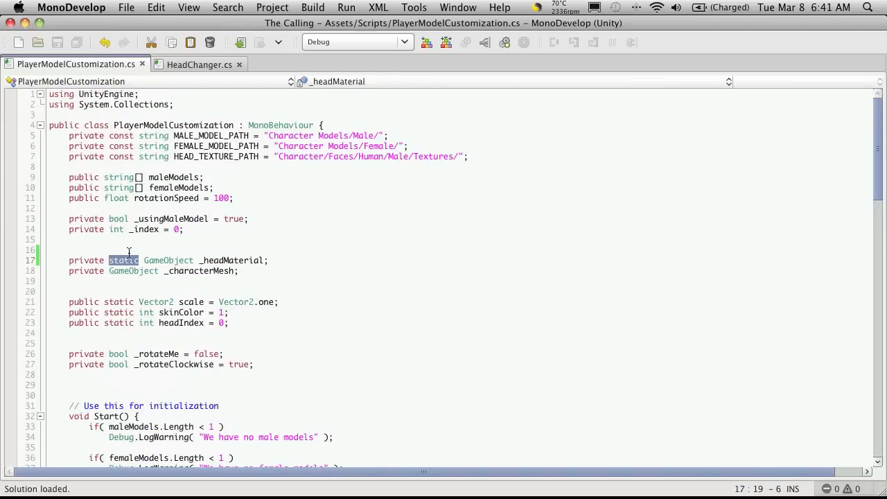
{"action": "key", "text": "Delete"}
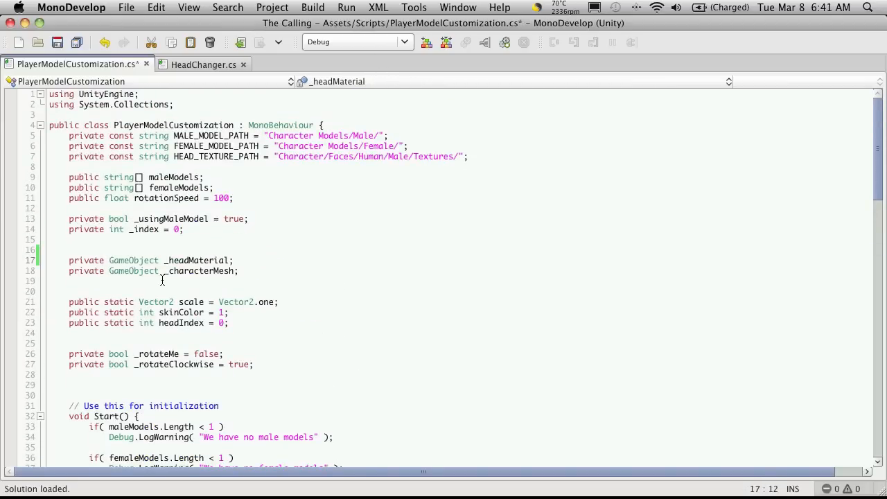
{"action": "scroll", "scroll_direction": "down", "scroll_amount": 3}
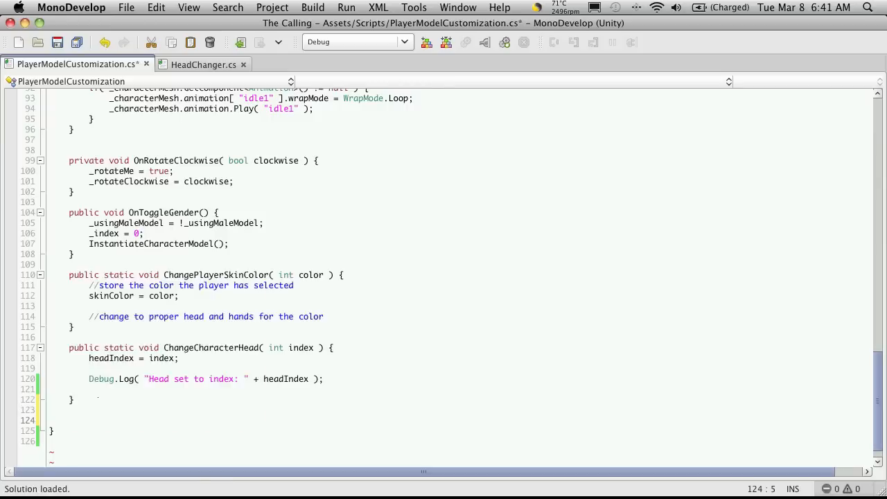
{"action": "type", "text": "public void"}
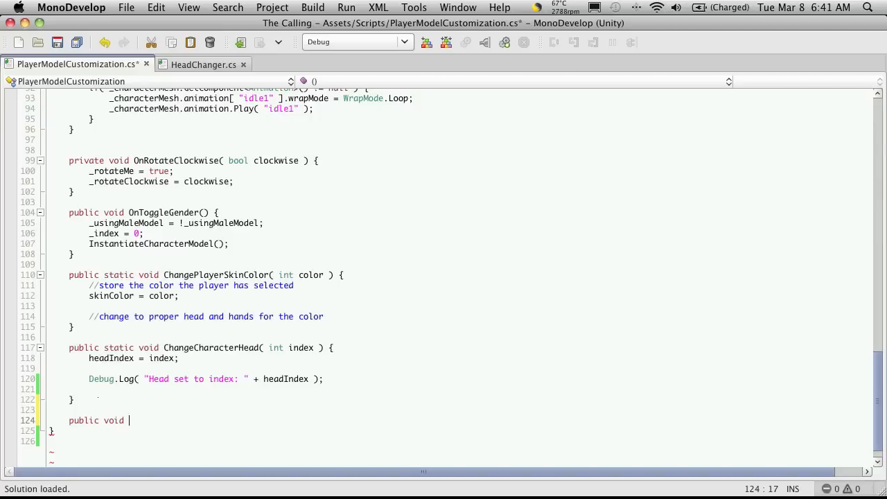
{"action": "type", "text": "ChangeHead"}
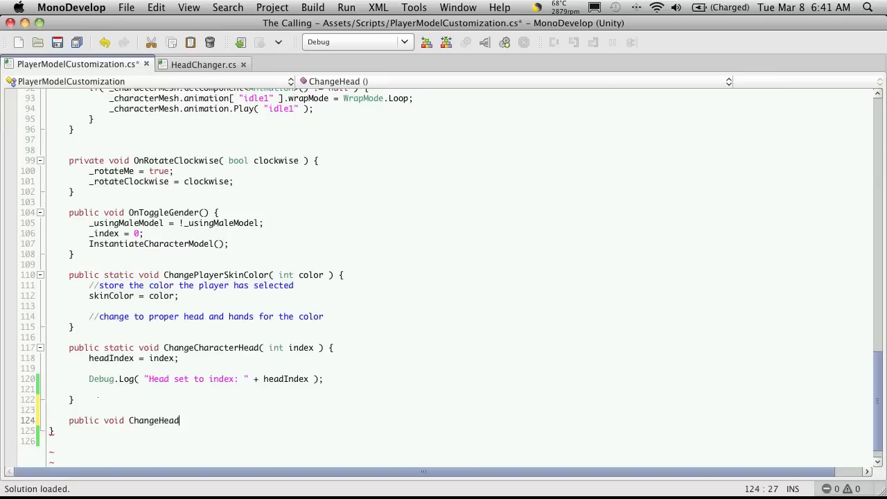
{"action": "type", "text": "()"}
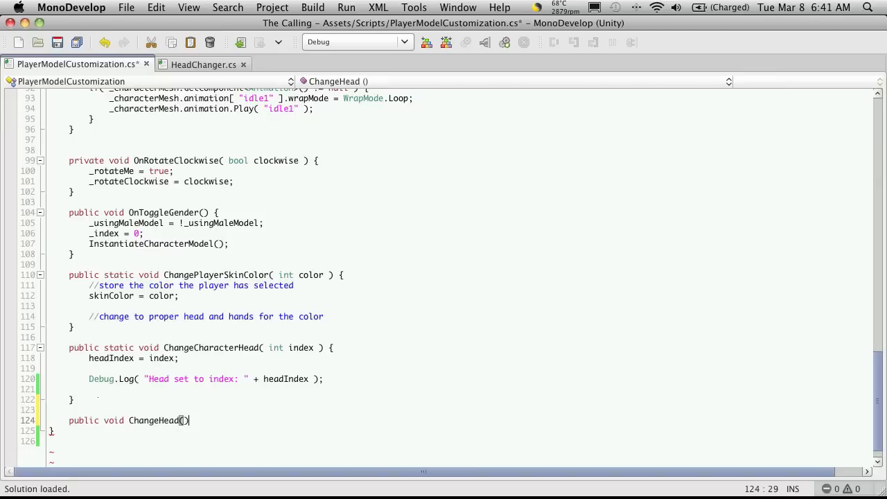
{"action": "type", "text": "{"}
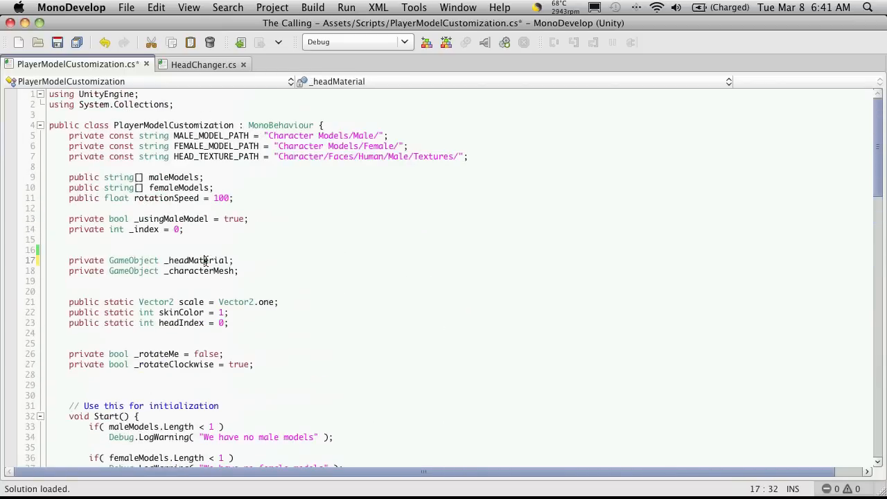
{"action": "scroll", "scroll_direction": "down", "scroll_amount": 3}
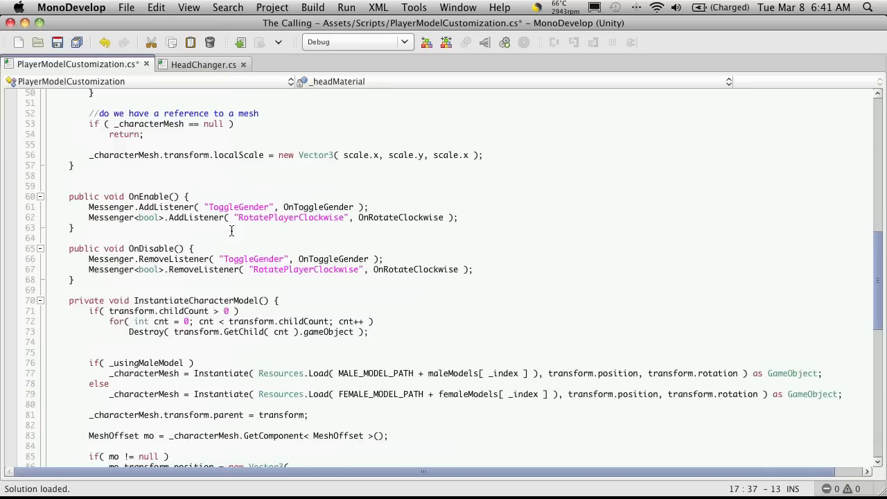
{"action": "scroll", "scroll_direction": "down", "scroll_amount": 3}
{"action": "type", "text": "public void ChangeHead() {"}
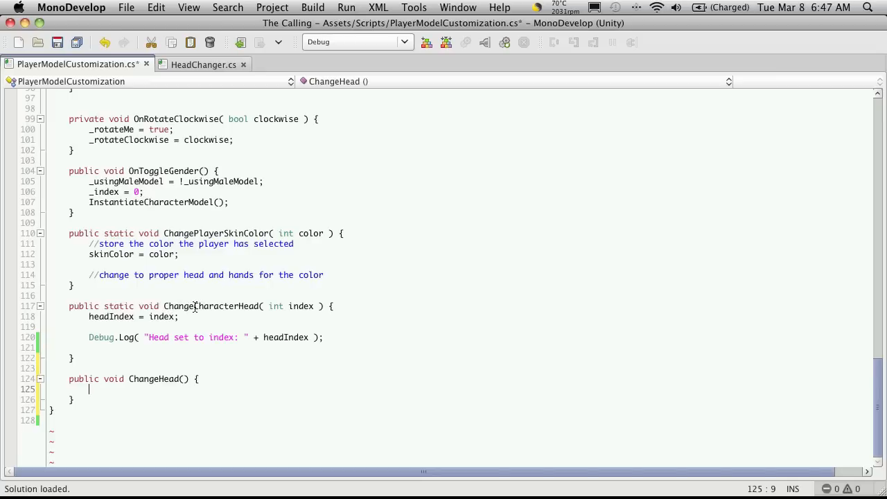
Rename ChangeCharacterHead to ChangeHeadIndex and ChangeHead to UpdateHead.
{"action": "double_click", "coordinate": [212, 305]}
{"action": "type", "text": "Up"}
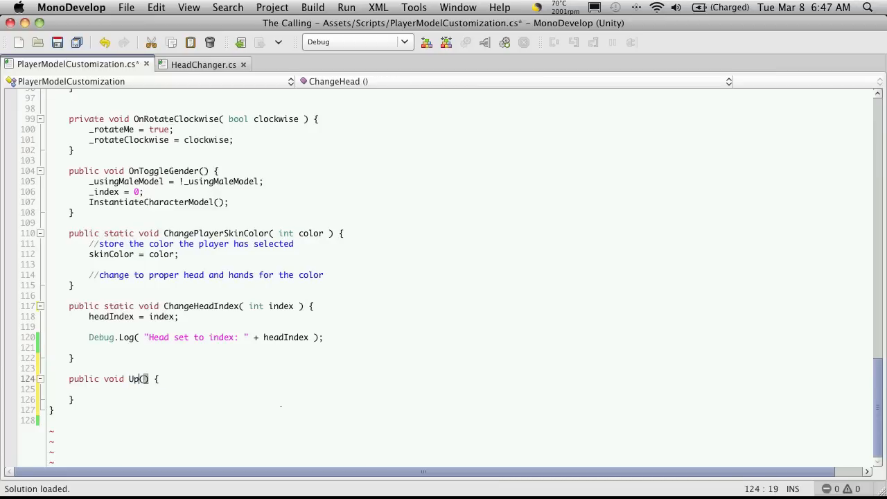
{"action": "type", "text": "dateH"}
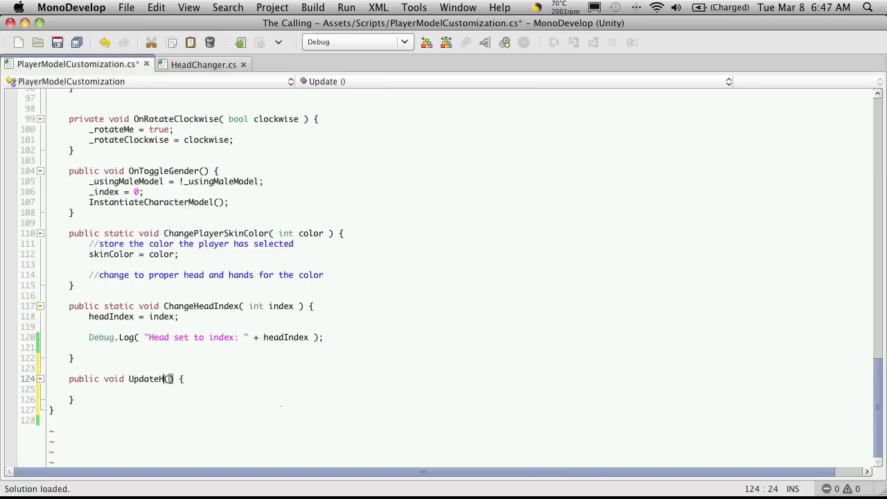
{"action": "type", "text": "ead"}
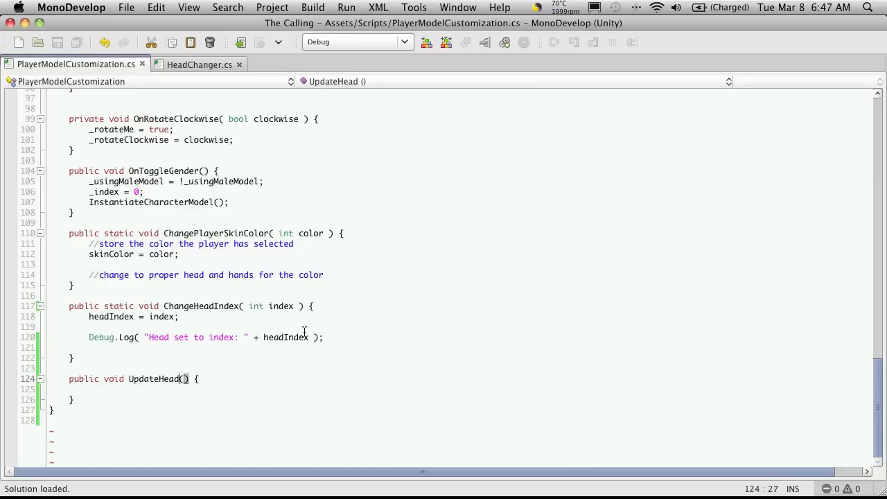
{"action": "double_click", "coordinate": [201, 305]}
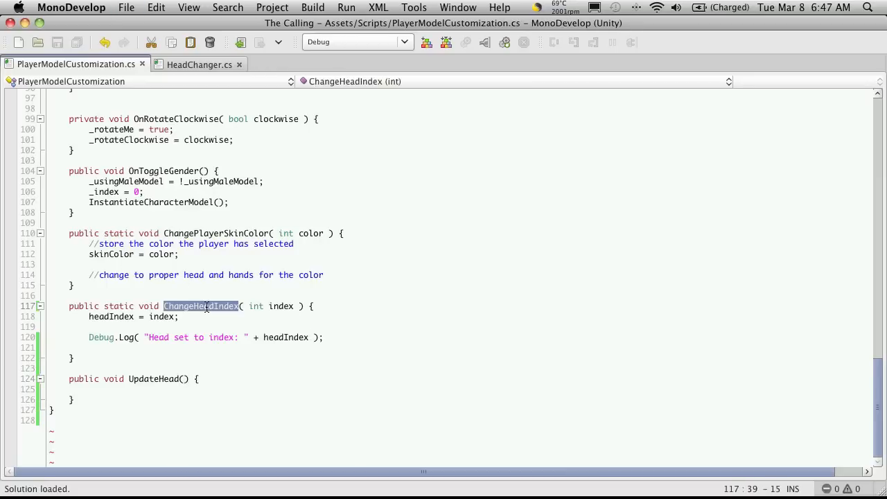
Change HeadChanger's ChangeCharacterHead call to ChangeHeadIndex.
{"action": "left_click", "coordinate": [199, 64]}
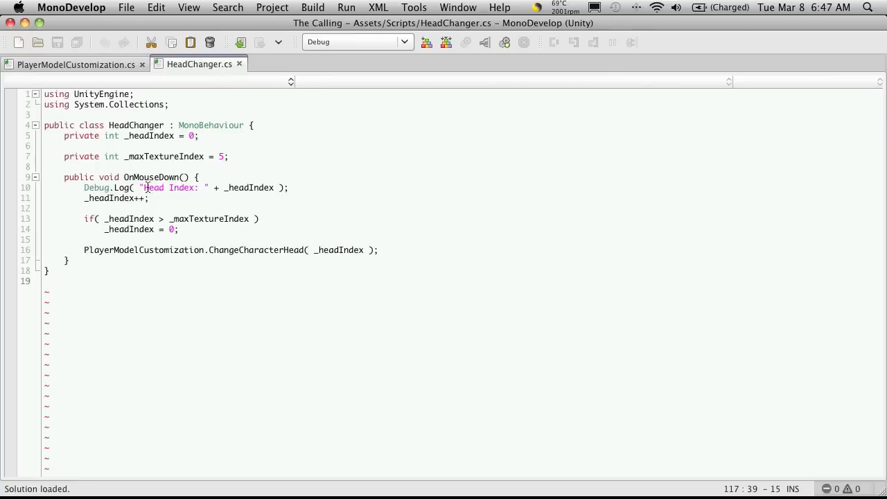
{"action": "double_click", "coordinate": [255, 251]}
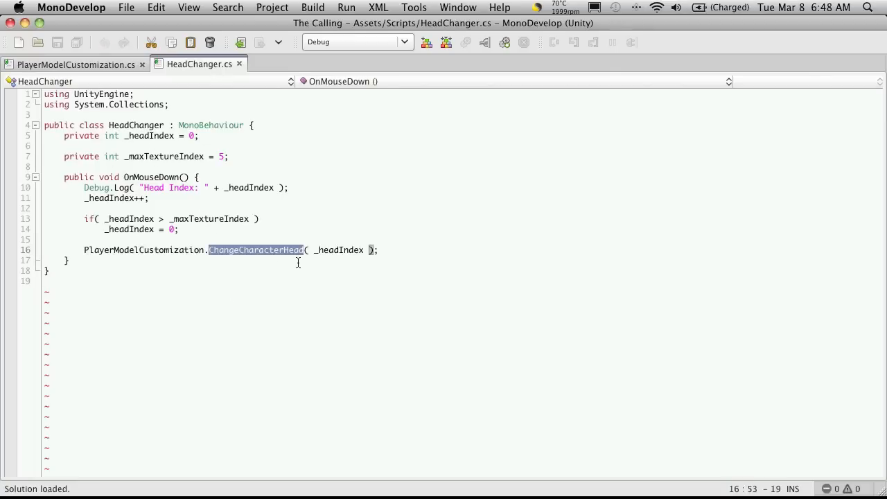
{"action": "type", "text": "ChangeHeadIndex"}
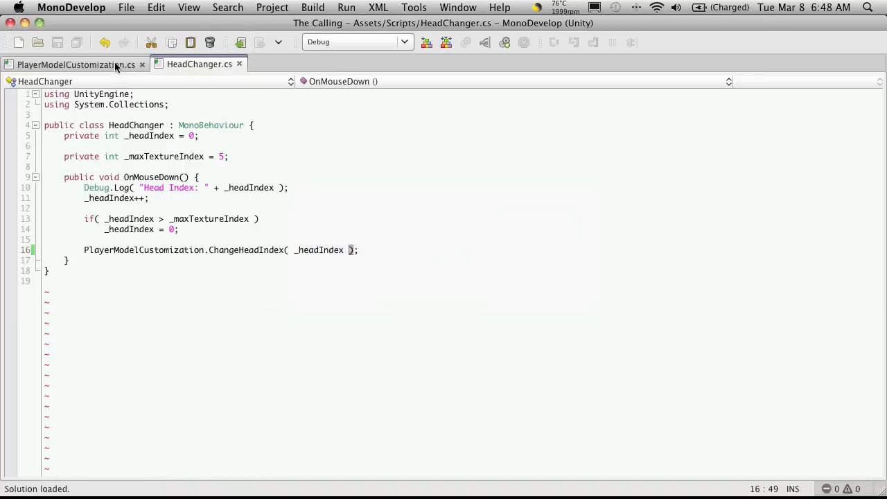
{"action": "left_click", "coordinate": [77, 63]}
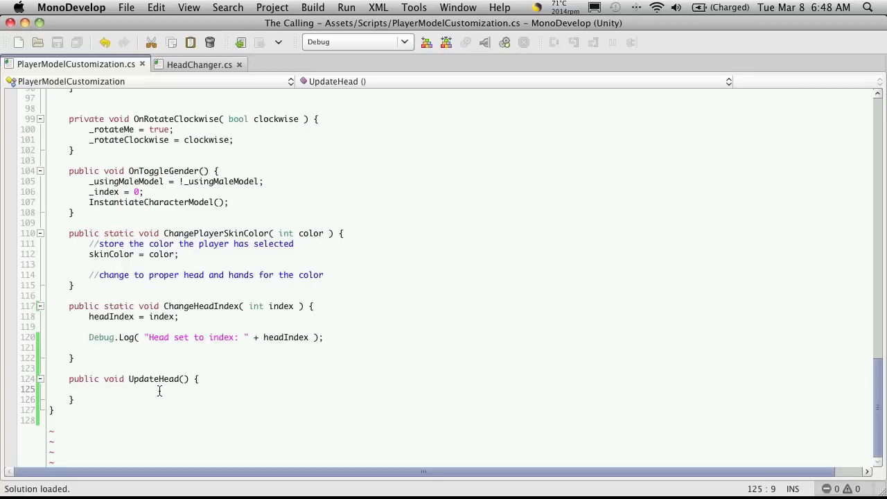
Type _hea in UpdateHead to reference _headMaterial, then switch back to Unity.
{"action": "type", "text": "_headMaterial"}
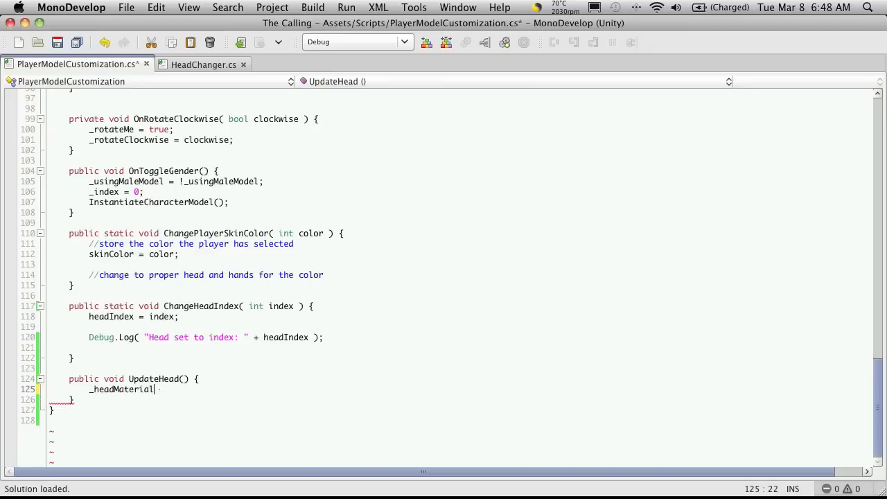
{"action": "key", "text": "cmd+tab"}
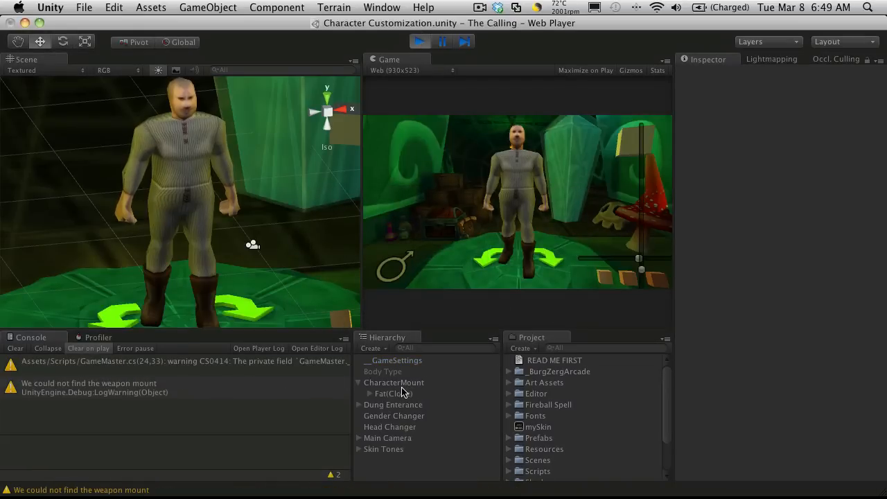
Select Fat(Clone)'s fat mesh child and scroll to its five Skinned Mesh Renderer materials.
{"action": "left_click", "coordinate": [393, 393]}
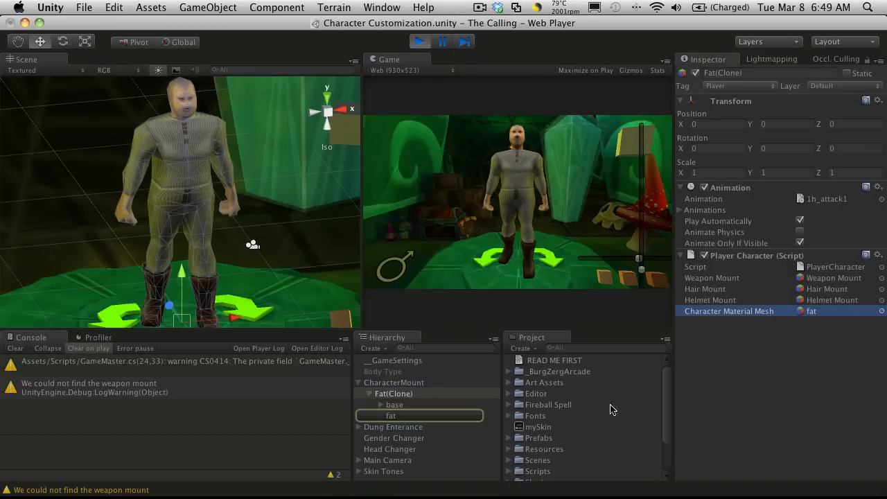
{"action": "left_click", "coordinate": [391, 415]}
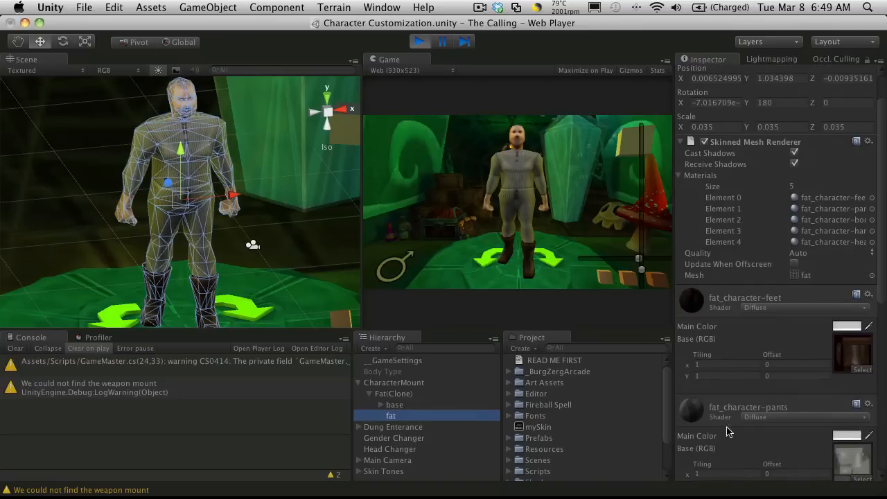
{"action": "scroll", "scroll_direction": "down", "scroll_amount": 3}
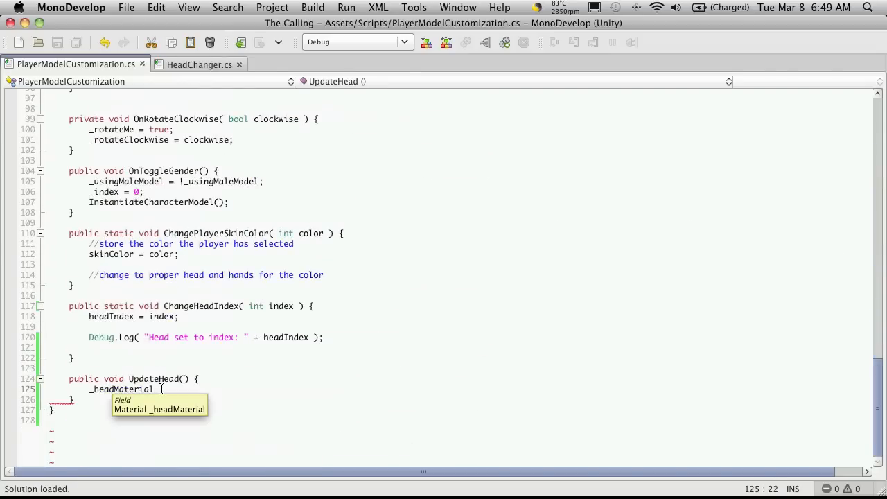
Add _headMaterial.mainTexture = Resources.Load() as Texture; inside UpdateHead.
{"action": "type", "text": ".mai"}
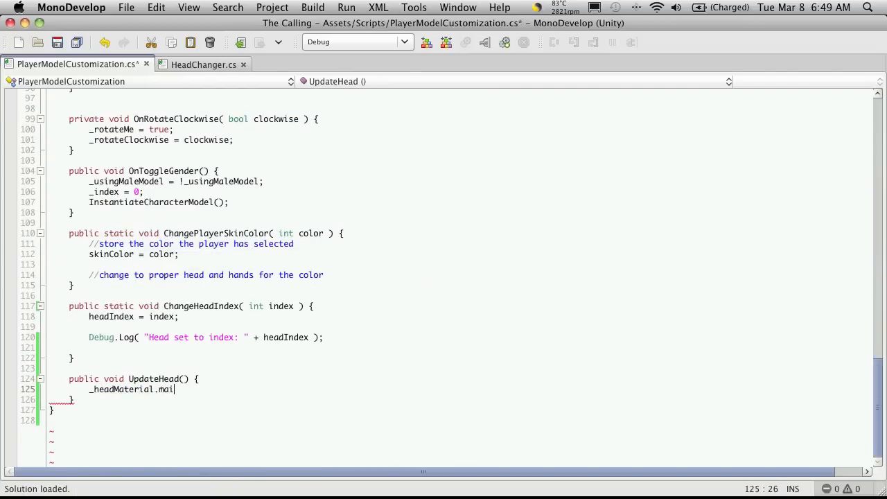
{"action": "key", "text": "BackSpace"}
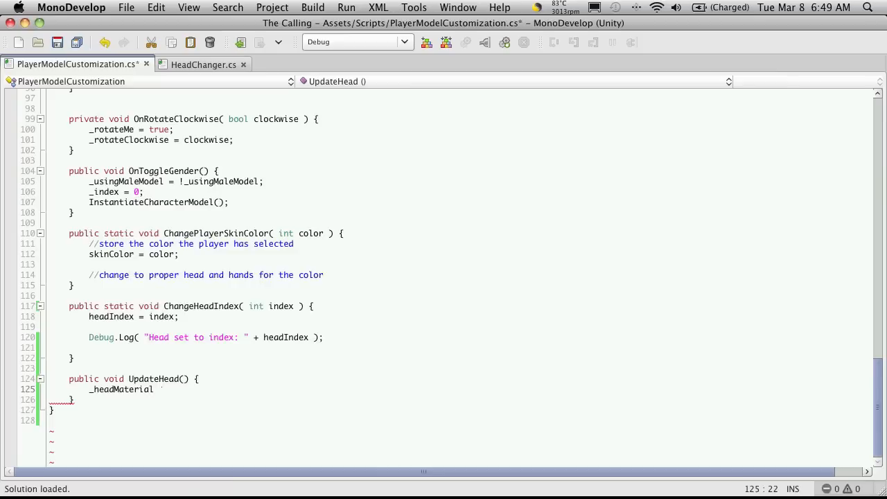
{"action": "type", "text": ".mainTexture"}
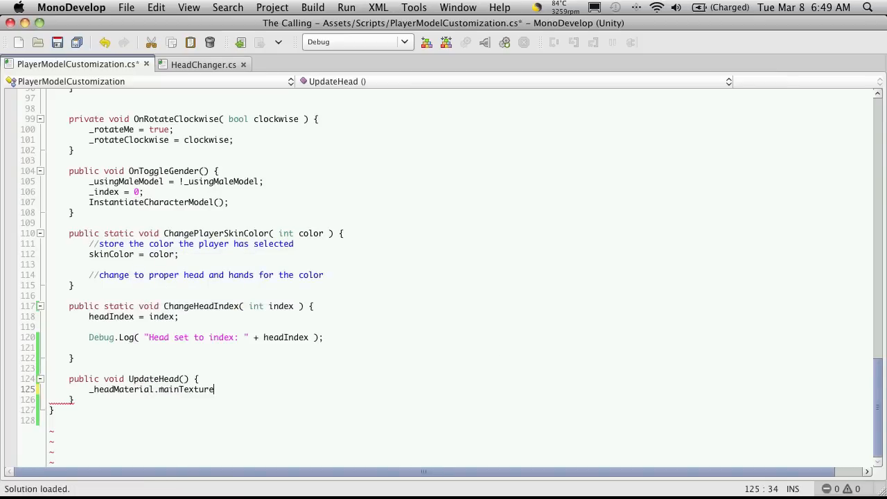
{"action": "type", "text": "="}
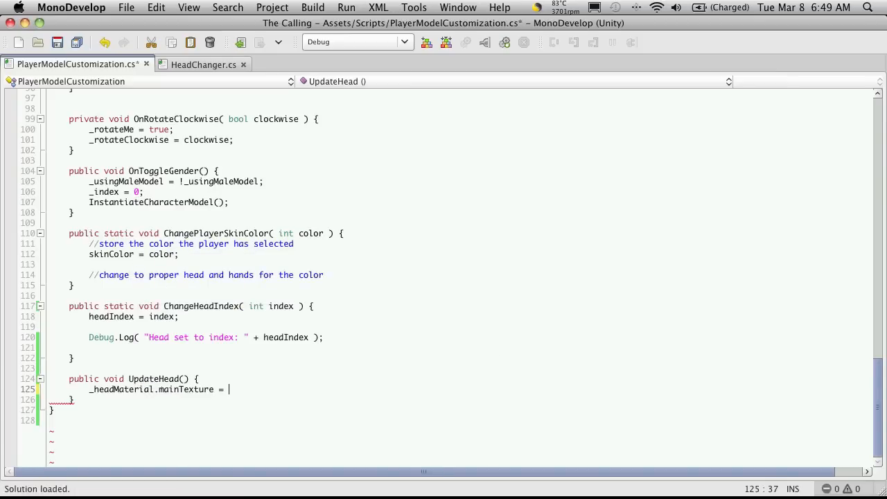
{"action": "type", "text": "Resources.Load("}
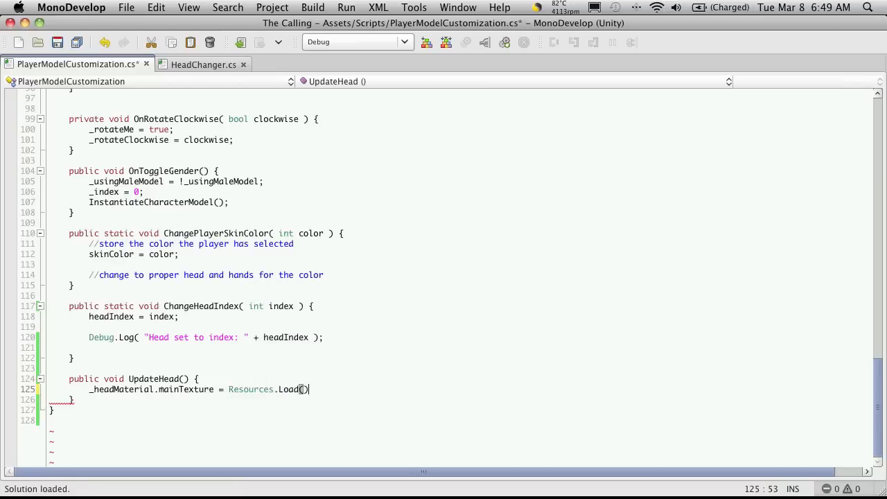
{"action": "type", "text": "as Mo"}
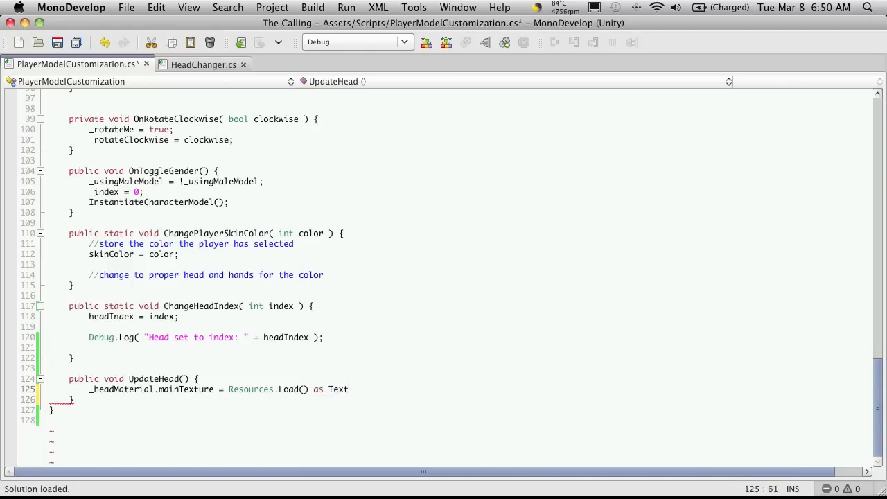
{"action": "type", "text": "ure;"}
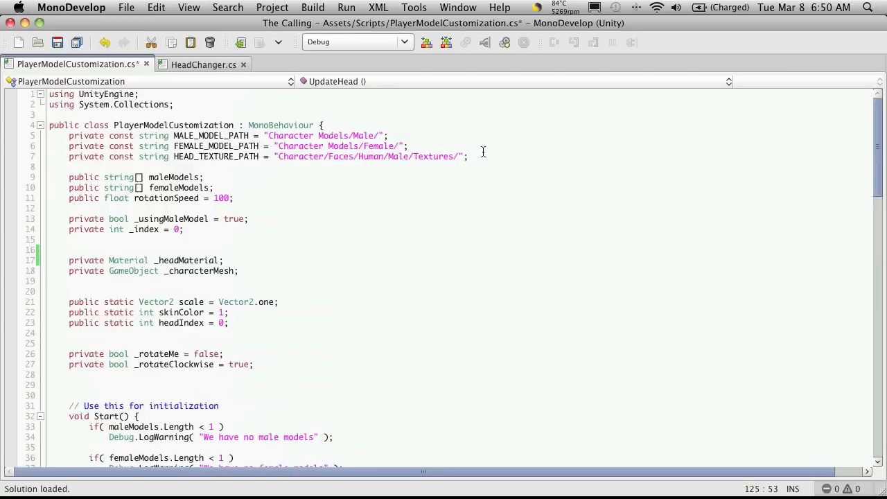
{"action": "mouse_move", "coordinate": [461, 165]}
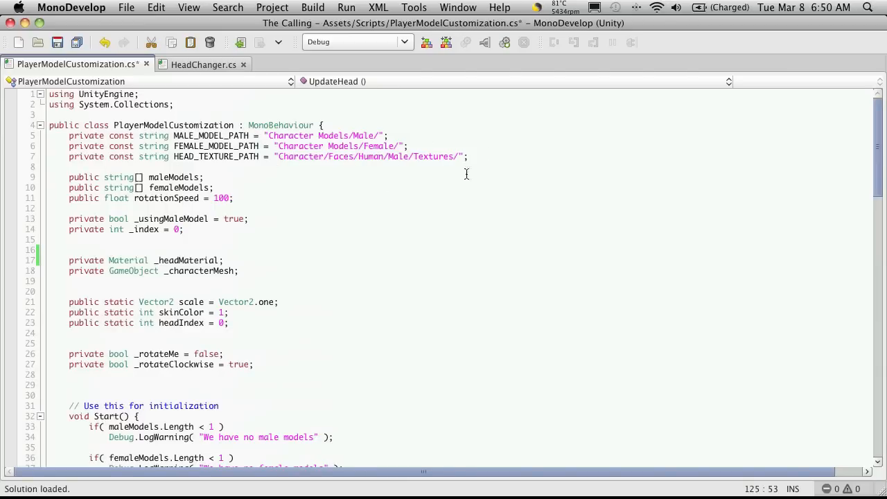
Build the Resources.Load argument from HEAD_TEXTURE_PATH, "head_" and headIndex.
{"action": "left_click", "coordinate": [223, 156]}
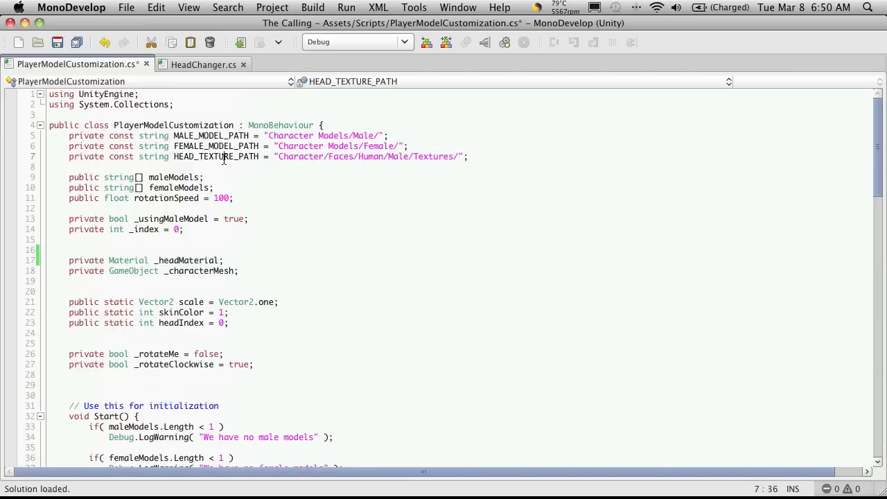
{"action": "double_click", "coordinate": [215, 156]}
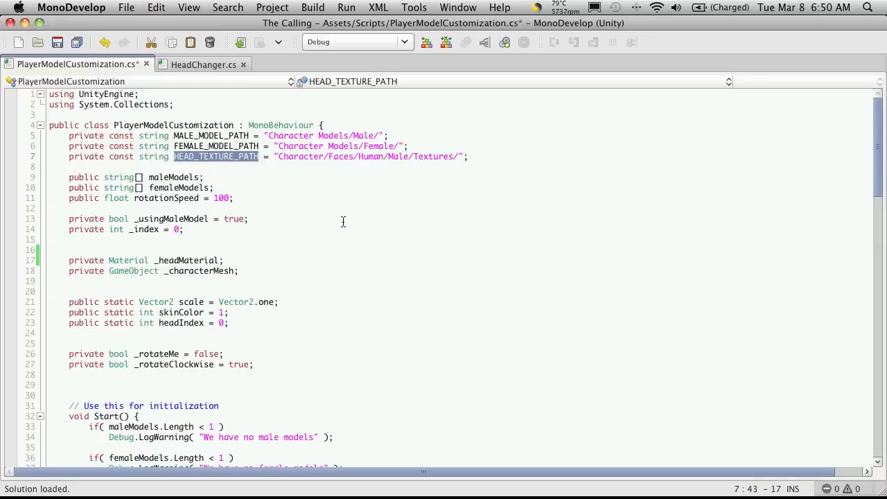
{"action": "scroll", "scroll_direction": "down", "scroll_amount": 3}
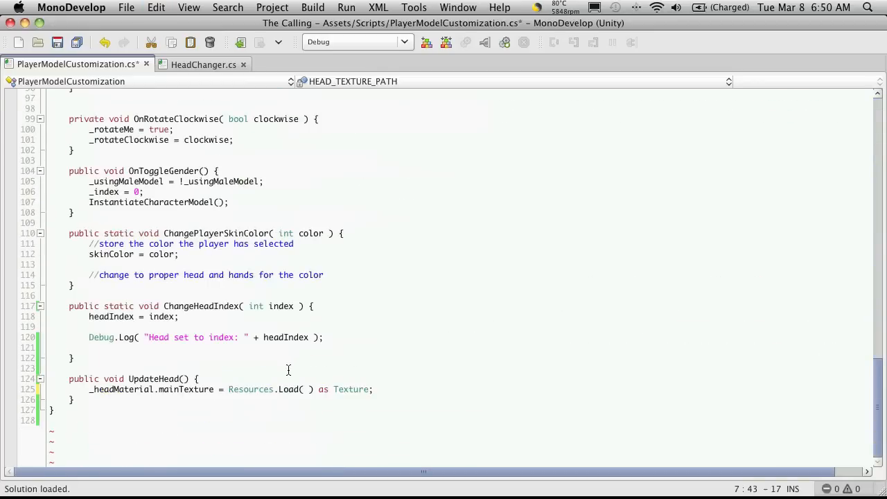
{"action": "type", "text": "HEAD_TEXTURE_PATH + \"head"}
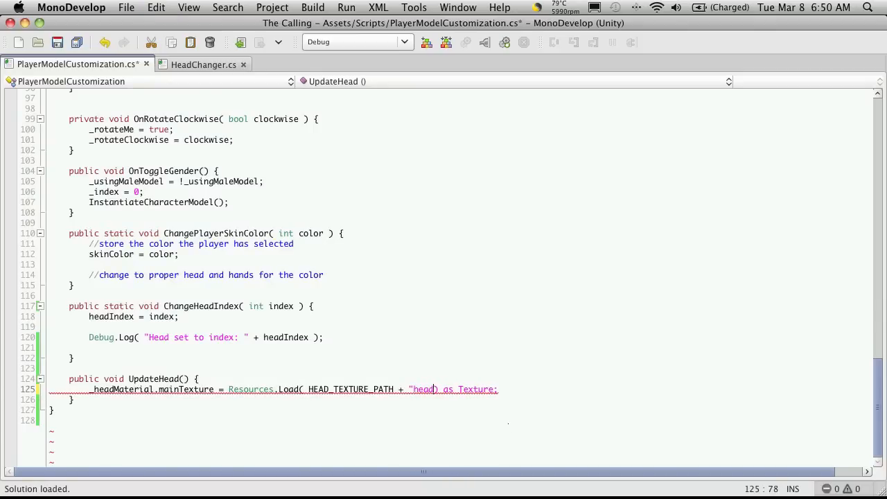
{"action": "type", "text": "\" \""}
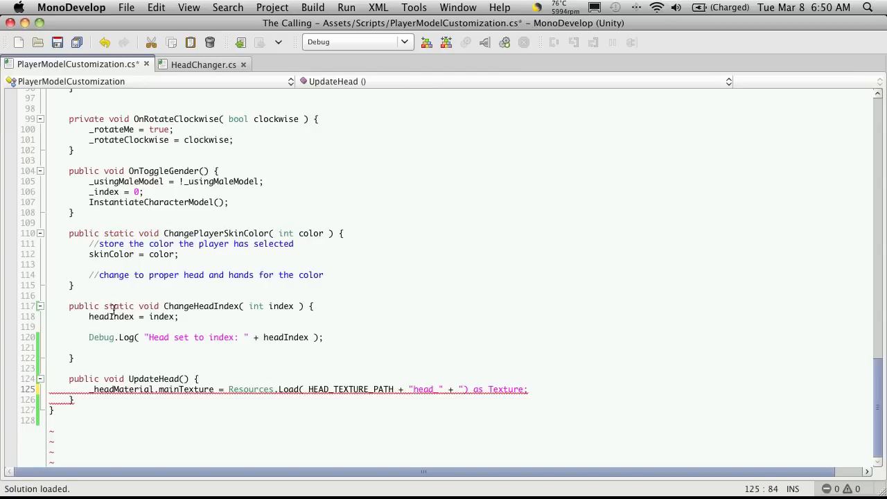
{"action": "double_click", "coordinate": [111, 317]}
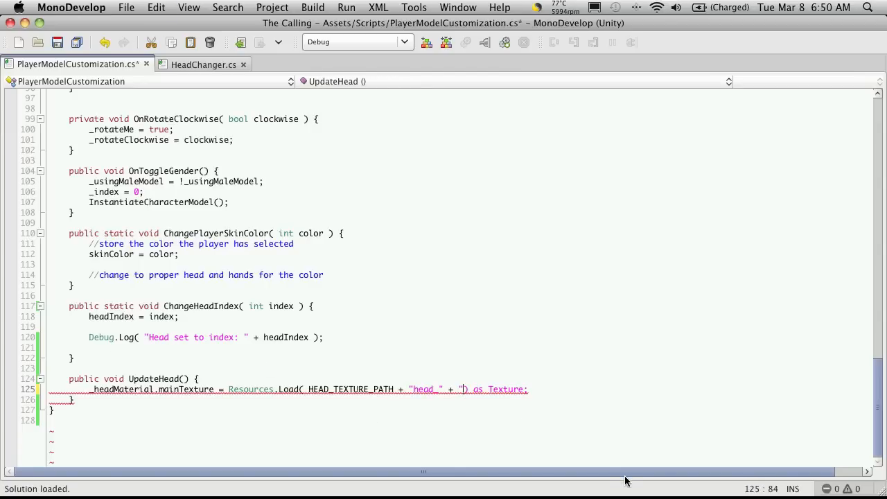
{"action": "type", "text": "headIndex"}
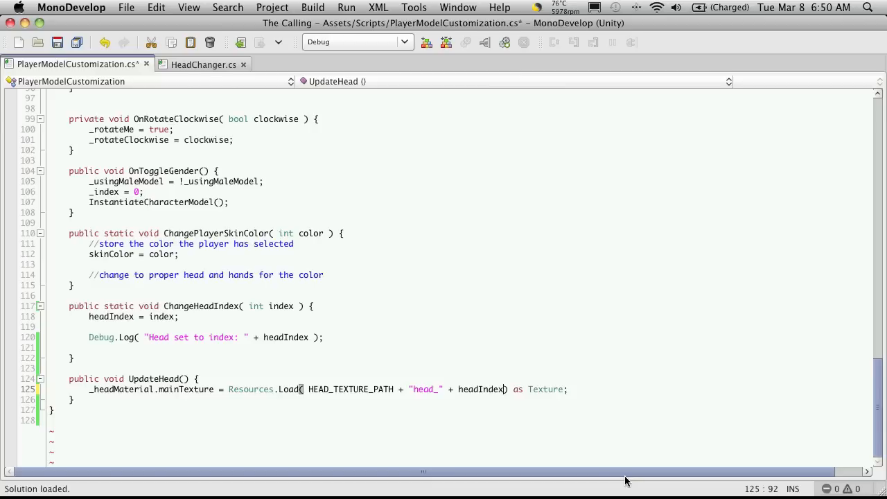
{"action": "type", "text": "+ \"_\" +"}
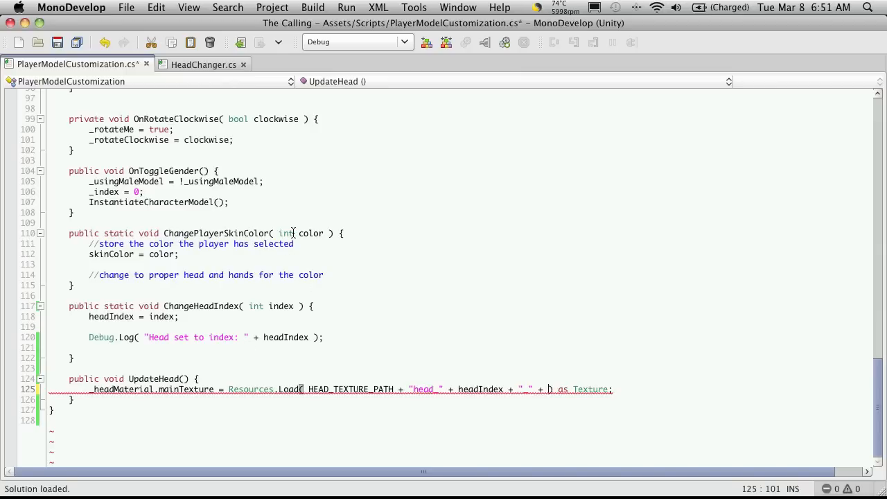
{"action": "double_click", "coordinate": [111, 254]}
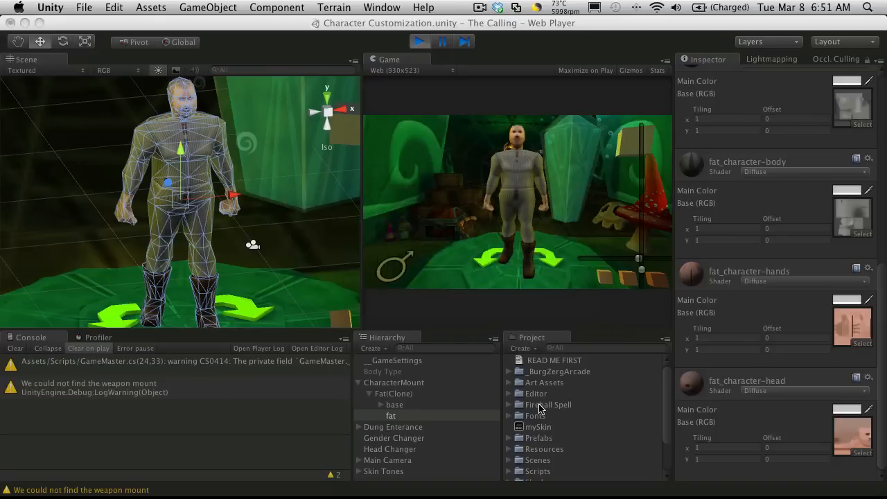
Switch to Unity to view the fat character's head material textures in play mode.
{"action": "left_click", "coordinate": [510, 447]}
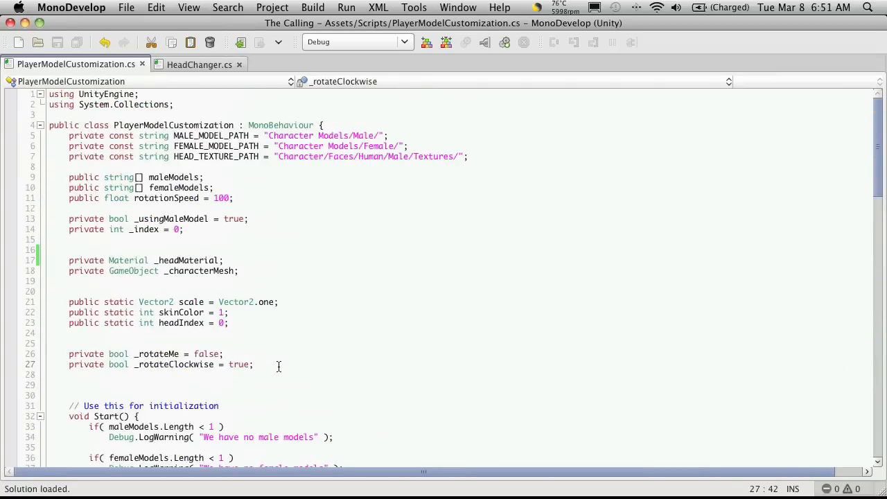
Declare a private bool _update field initialized to false.
{"action": "type", "text": "private"}
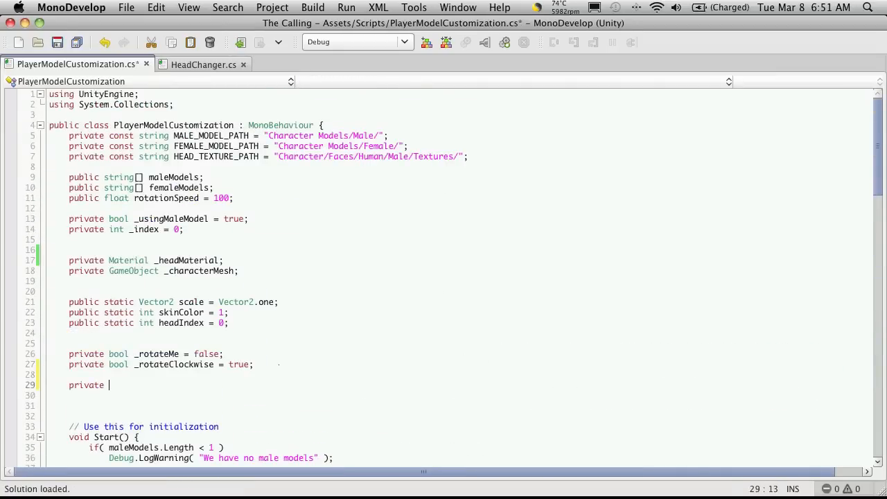
{"action": "type", "text": "boll"}
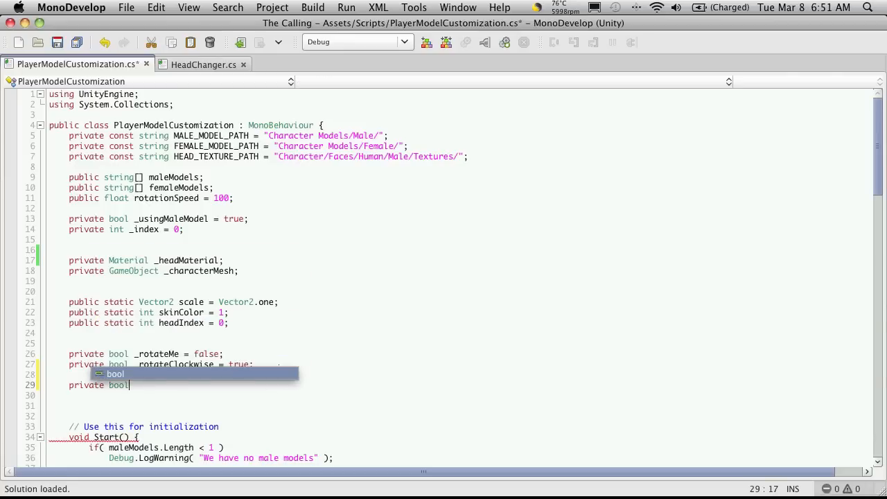
{"action": "type", "text": "upd"}
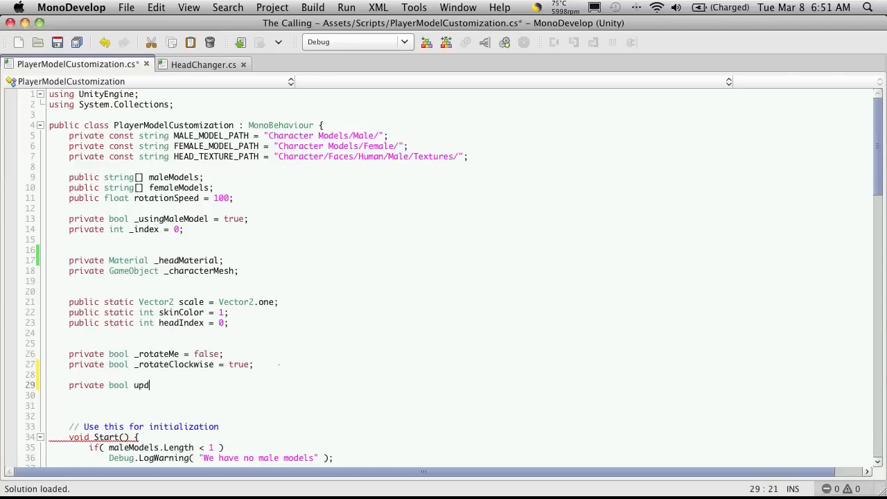
{"action": "type", "text": "ate ="}
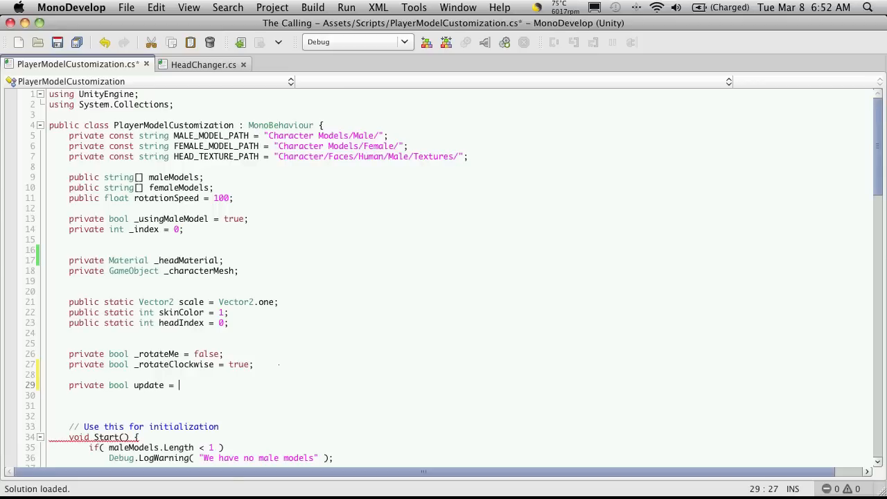
{"action": "type", "text": "false;"}
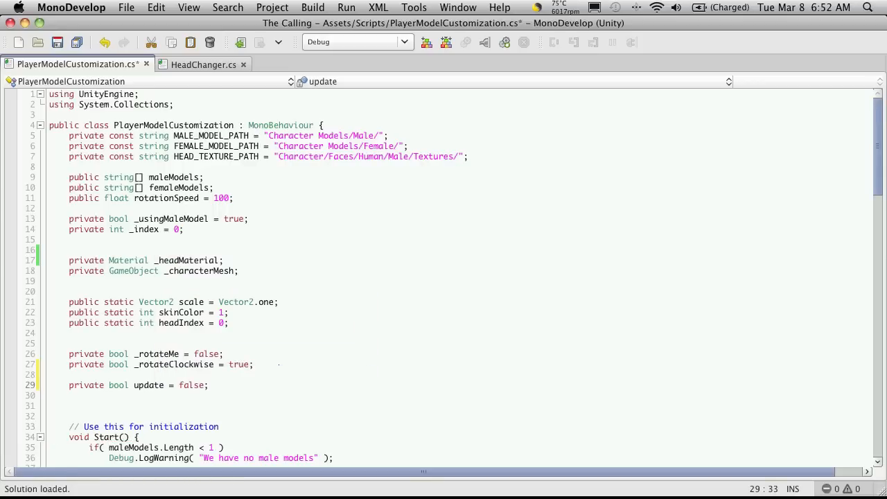
{"action": "double_click", "coordinate": [148, 386]}
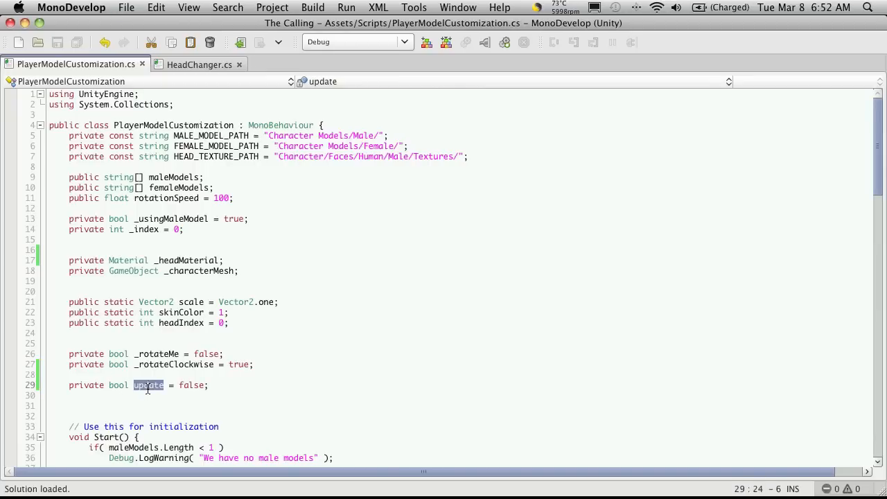
{"action": "scroll", "scroll_direction": "down", "scroll_amount": 3}
{"action": "type", "text": "_"}
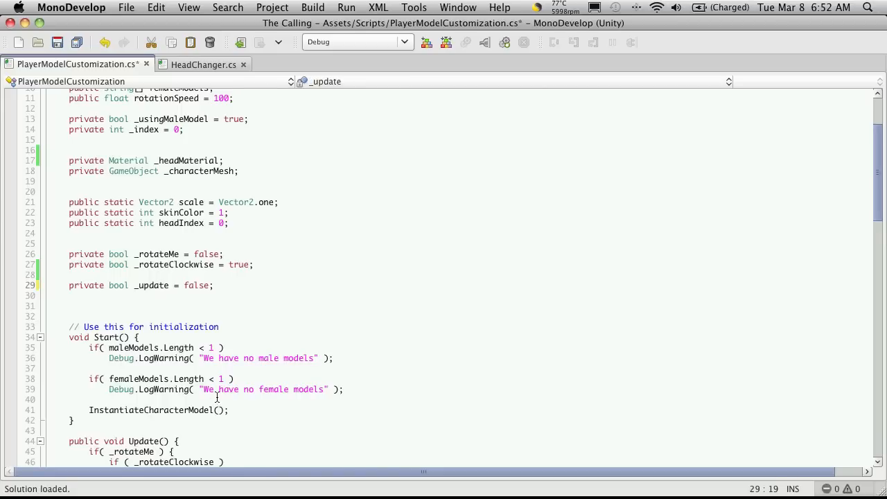
{"action": "scroll", "scroll_direction": "down", "scroll_amount": 3}
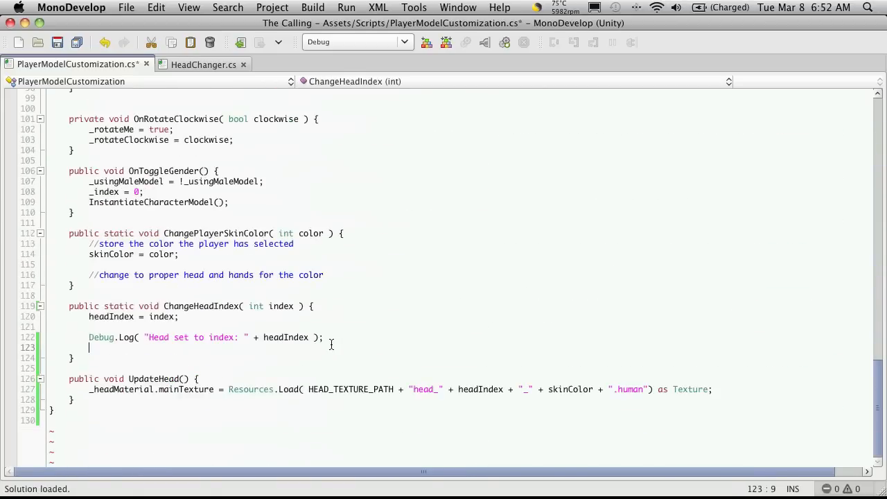
{"action": "type", "text": "_update = false;"}
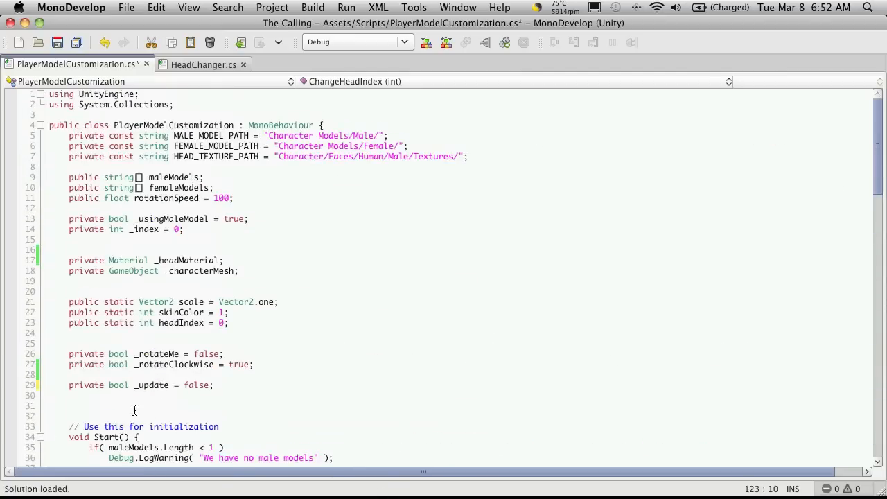
Set _update = true in ChangeHeadIndex below the Debug.Log line.
{"action": "left_click", "coordinate": [109, 384]}
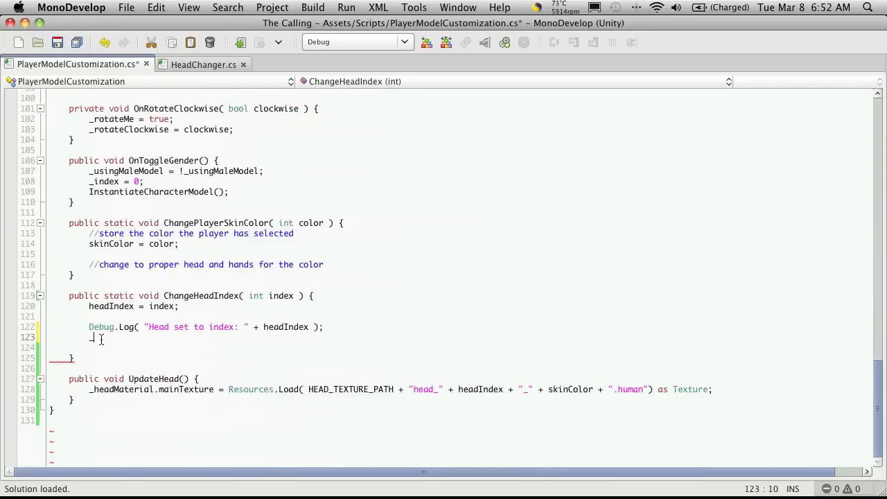
{"action": "type", "text": "_"}
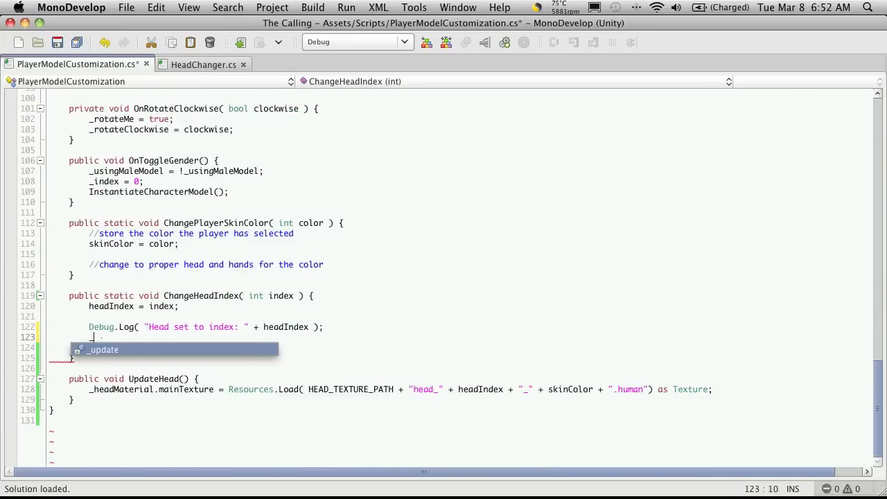
{"action": "type", "text": "_update"}
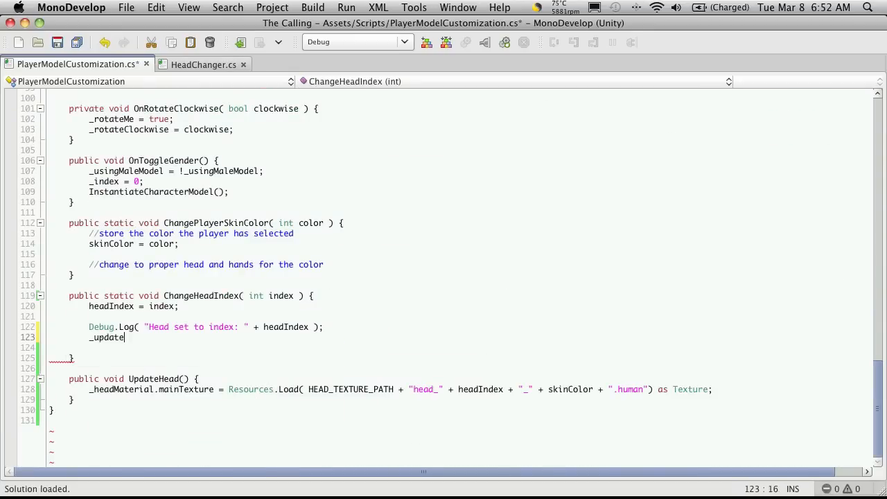
{"action": "type", "text": "= true"}
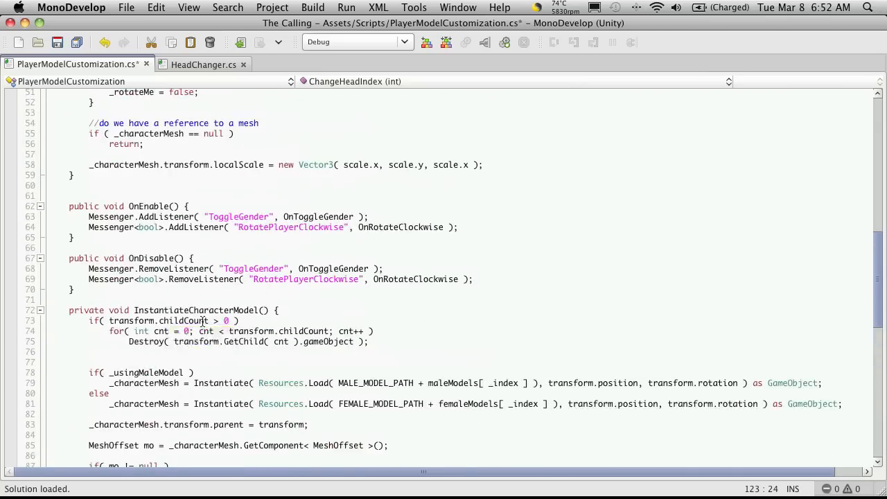
Add if (_update) with a UpdateHead(); call in Update() after the localScale line.
{"action": "scroll", "scroll_direction": "up", "scroll_amount": 3}
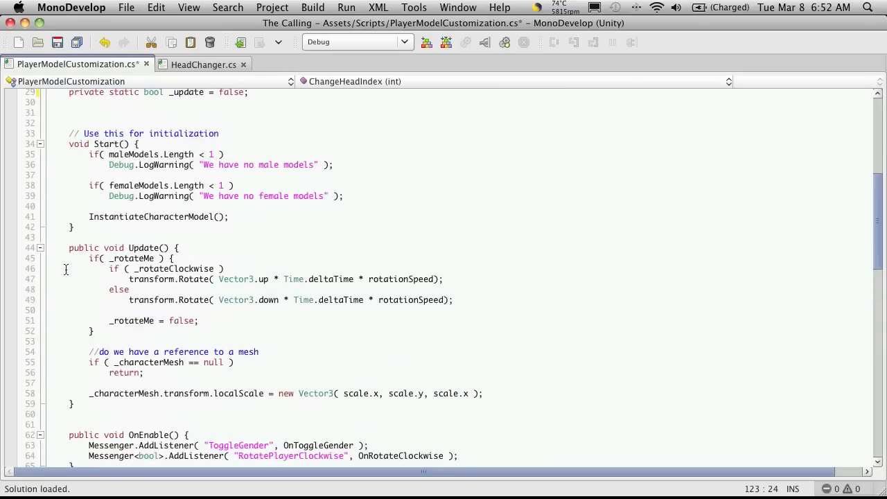
{"action": "mouse_move", "coordinate": [137, 314]}
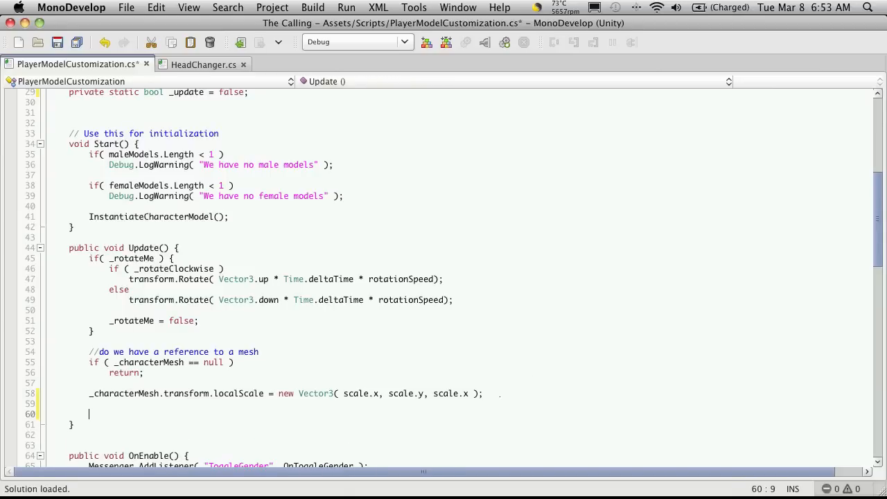
{"action": "type", "text": "if"}
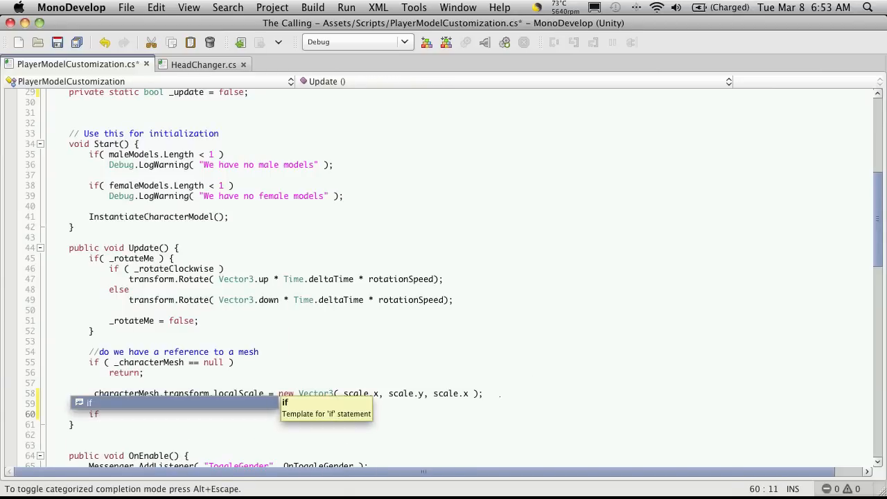
{"action": "type", "text": "( _upda"}
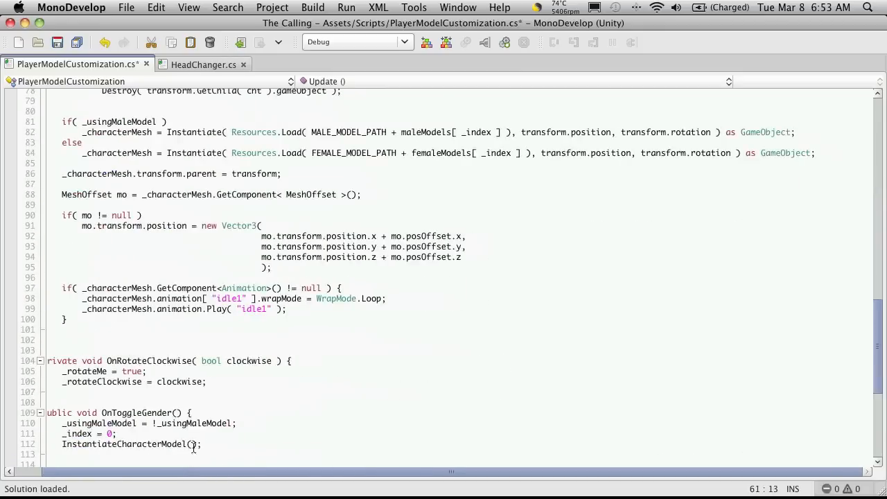
{"action": "scroll", "scroll_direction": "down", "scroll_amount": 3}
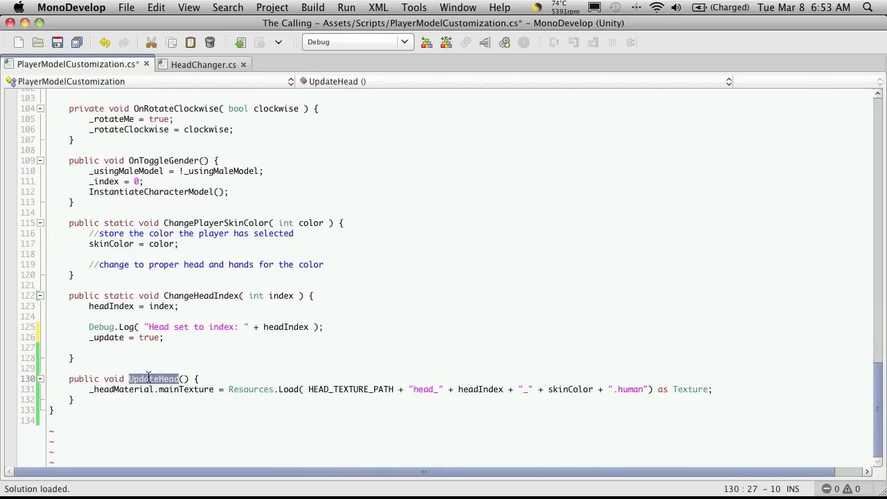
{"action": "scroll", "scroll_direction": "up", "scroll_amount": 3}
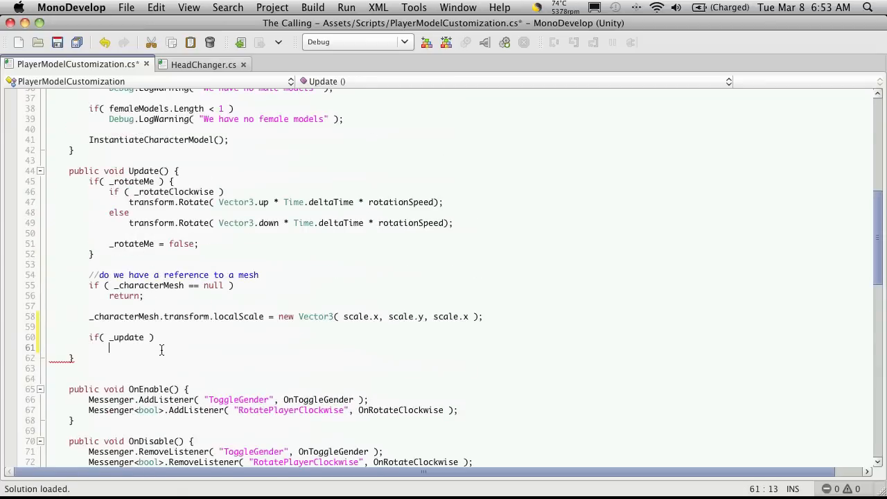
{"action": "type", "text": "UpdateHead();"}
{"action": "type", "text": "_headMaterial ="}
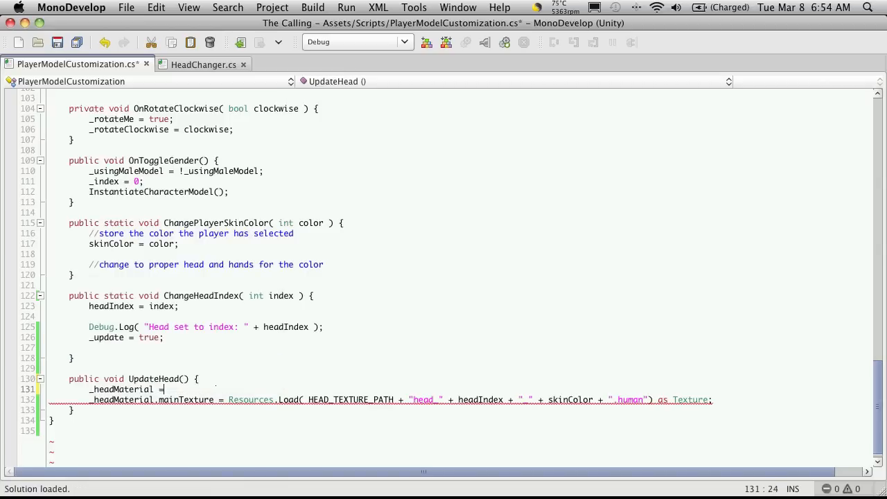
Type _headMaterial = _characterMesh.GetComponent<PlayerCharacter>(). in UpdateHead.
{"action": "type", "text": "_"}
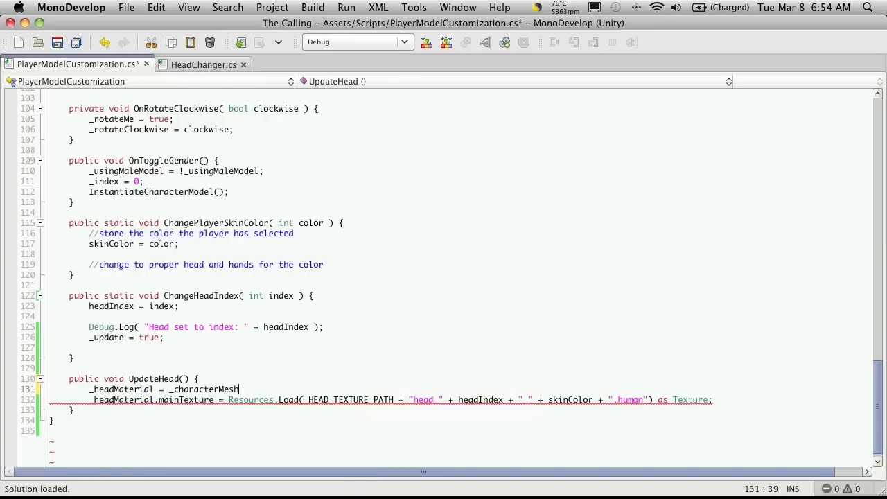
{"action": "type", "text": ".GetComponent<P"}
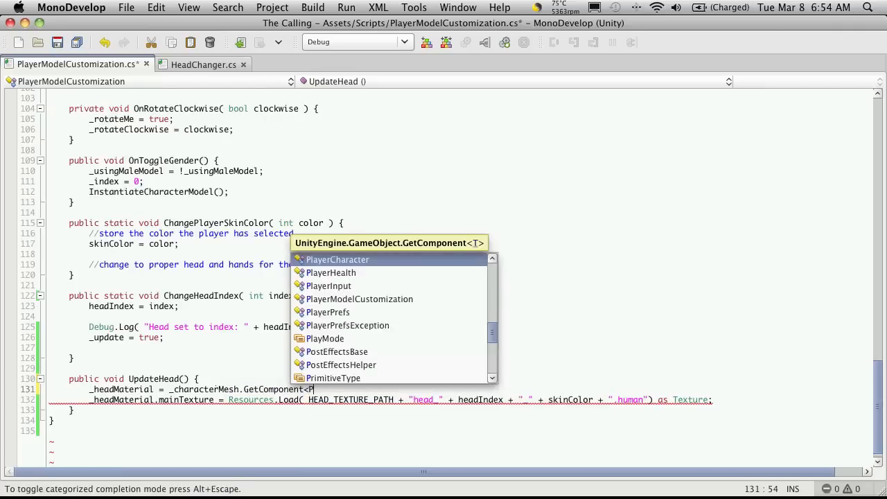
{"action": "type", "text": "layerCharacter"}
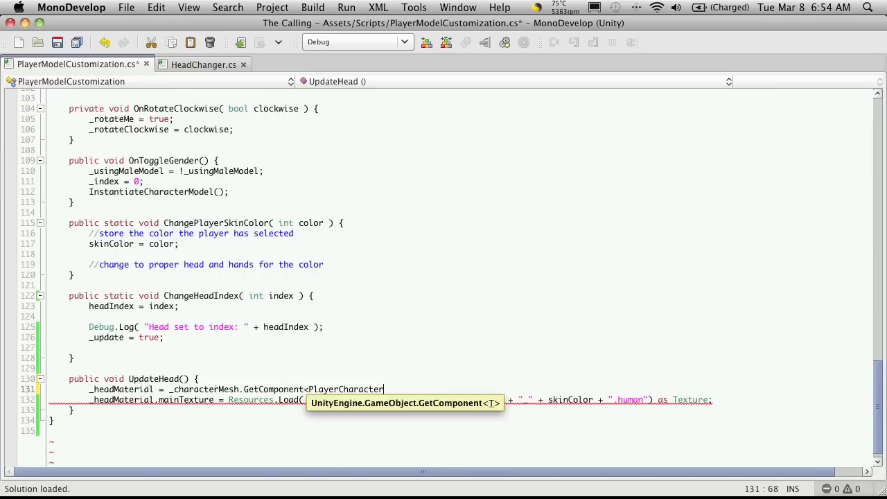
{"action": "type", "text": "()."}
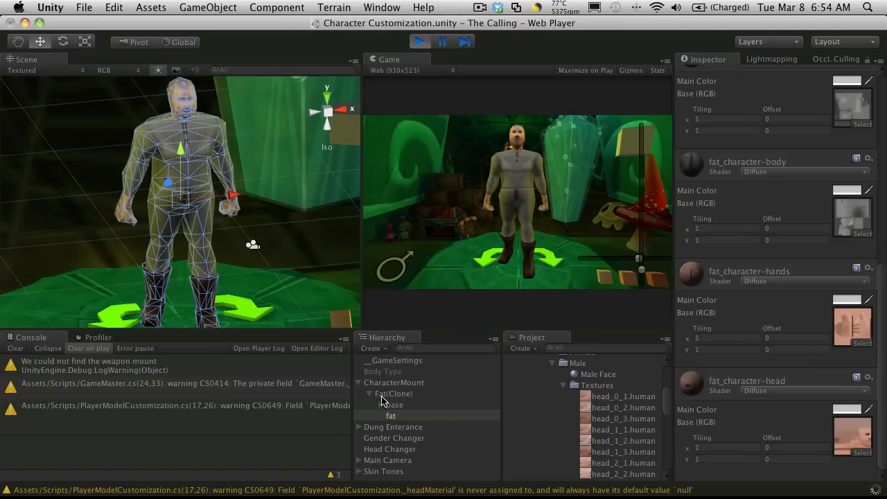
{"action": "left_click", "coordinate": [393, 393]}
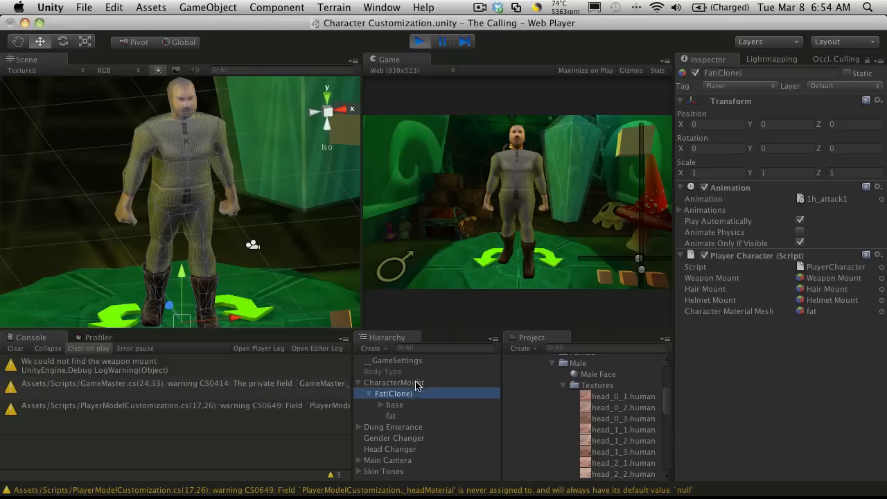
{"action": "left_click", "coordinate": [390, 415]}
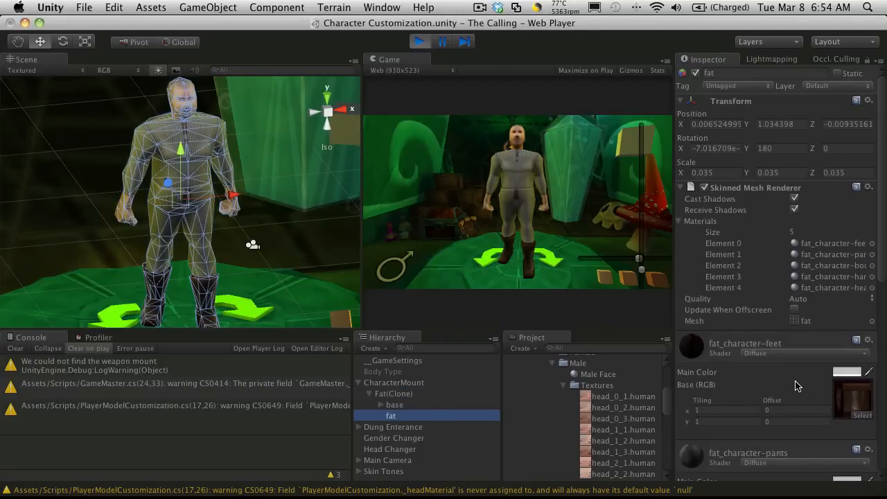
{"action": "scroll", "scroll_direction": "down", "scroll_amount": 3}
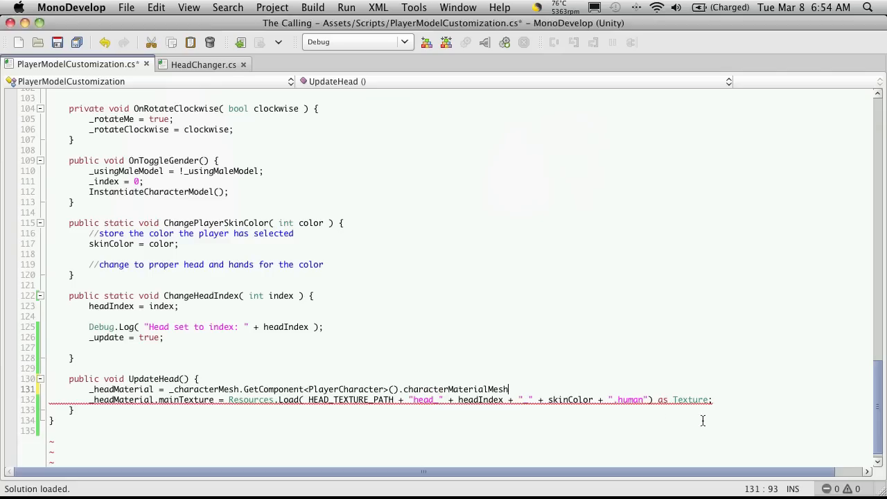
Complete the line with .renderer.materials[4]; and save the script.
{"action": "type", "text": ".renderer.materials"}
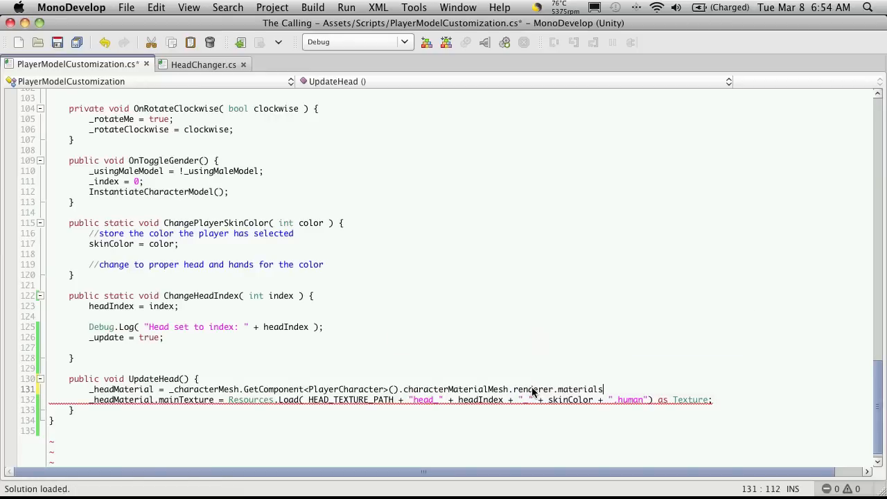
{"action": "type", "text": "[4];"}
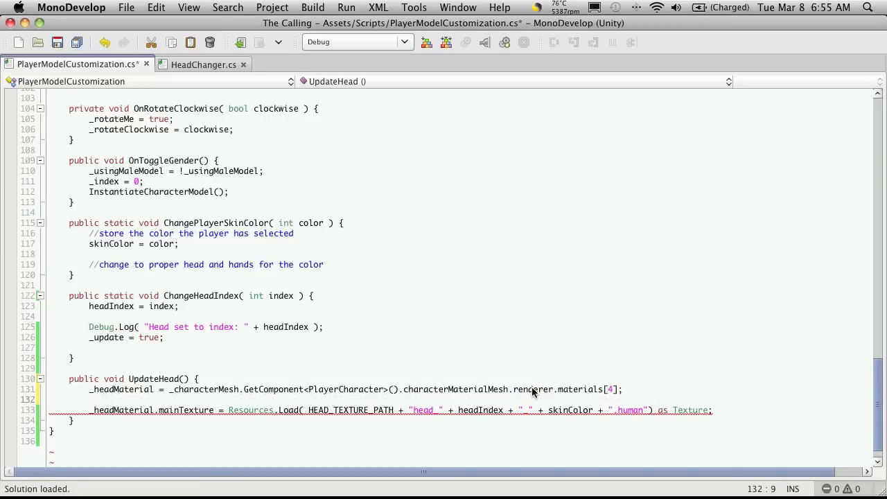
{"action": "key", "text": "cmd+s"}
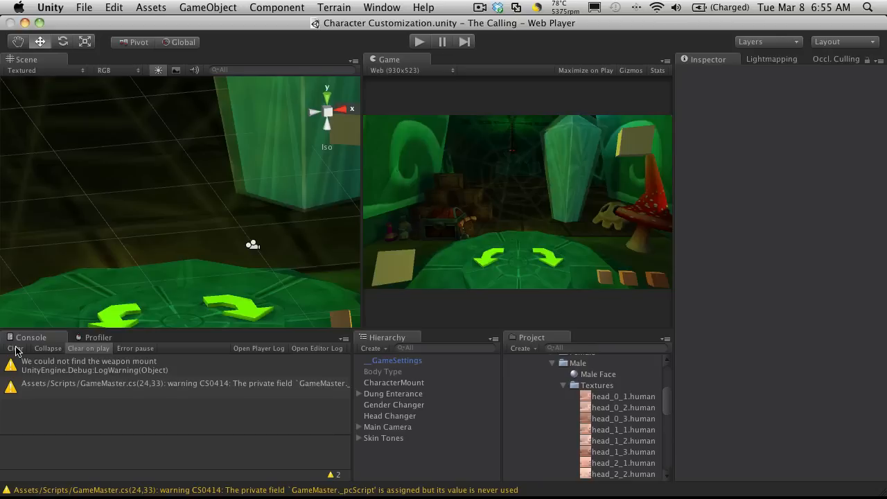
Clear the Console, test-play the scene, then select Main Camera and play again.
{"action": "left_click", "coordinate": [418, 41]}
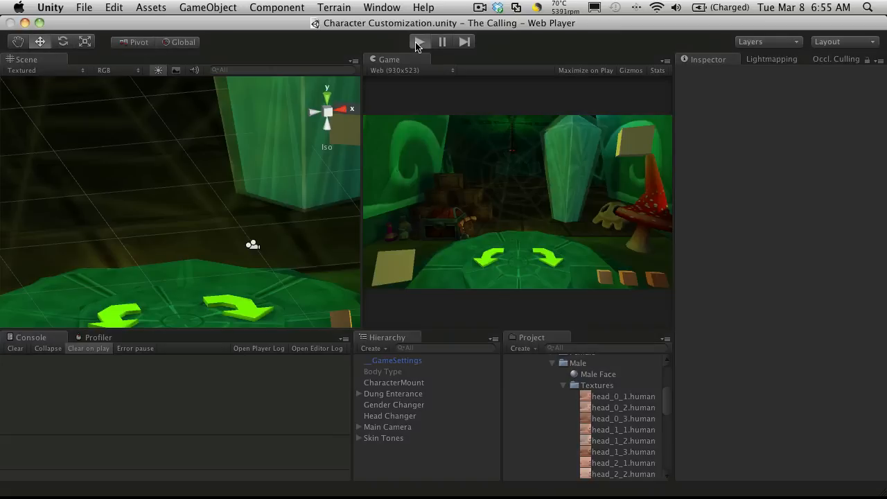
{"action": "left_click", "coordinate": [419, 41]}
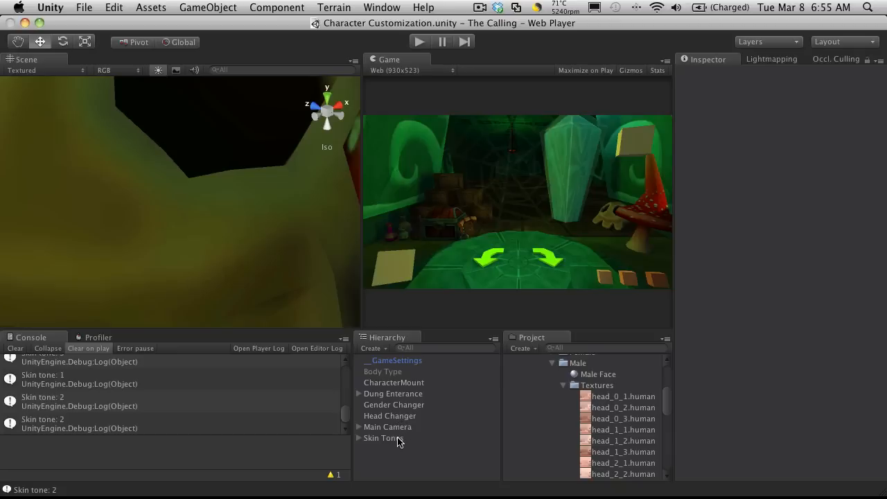
{"action": "left_click", "coordinate": [388, 426]}
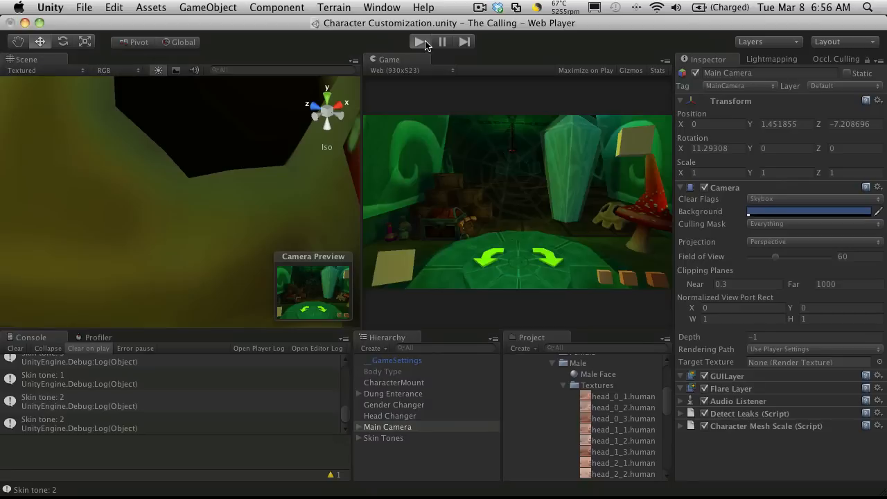
{"action": "left_click", "coordinate": [418, 41]}
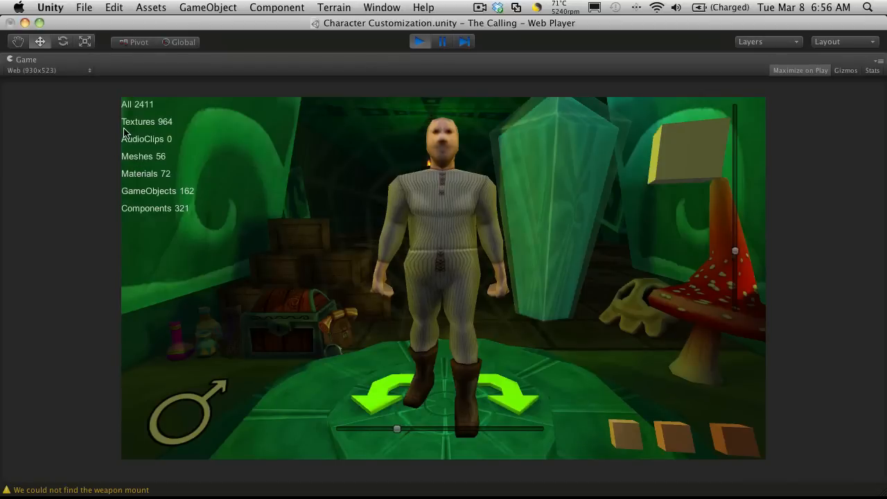
{"action": "mouse_move", "coordinate": [550, 269]}
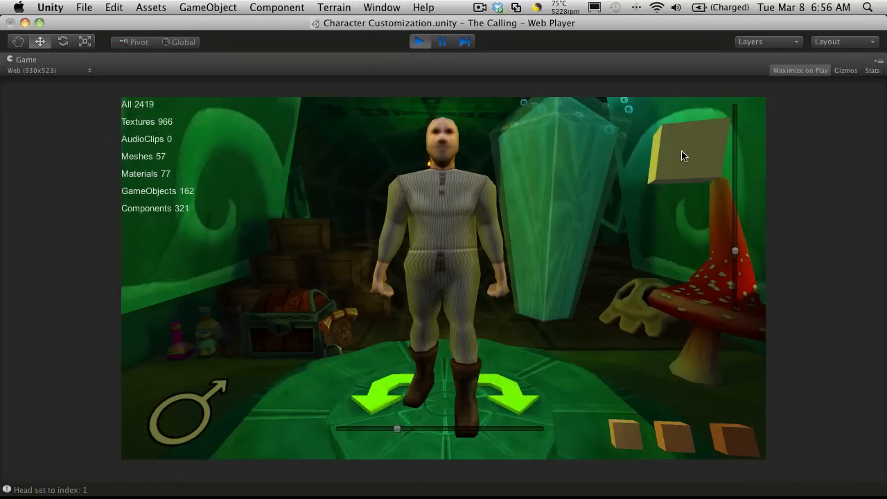
Use the head changer button to switch the character to another head.
{"action": "left_click", "coordinate": [396, 393]}
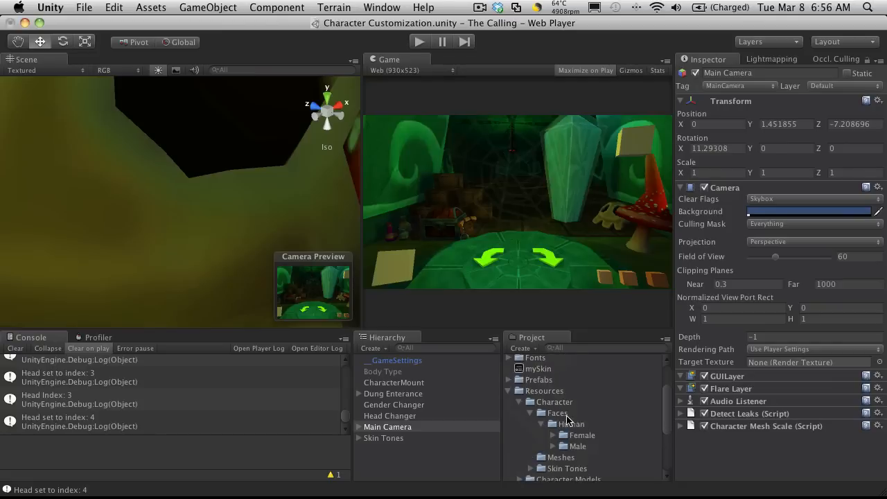
Expand the Male folder under Resources/Character/Faces/Human to show Male Face and Textures.
{"action": "left_click", "coordinate": [561, 428]}
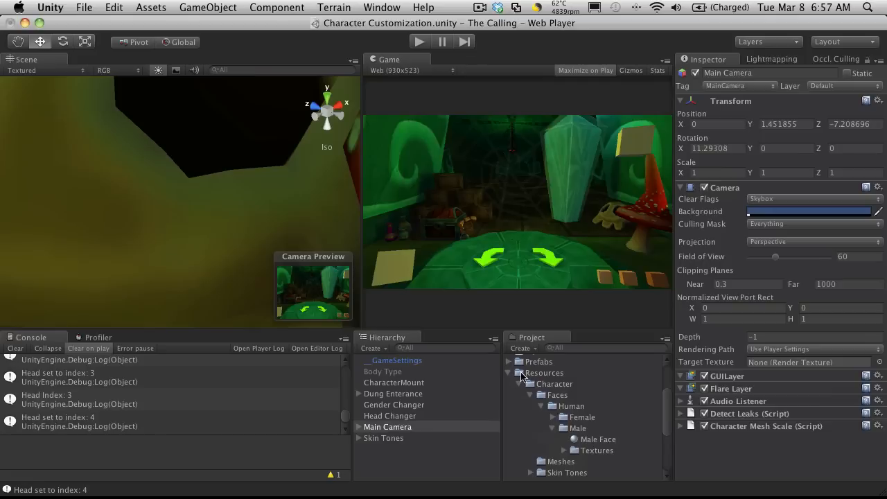
{"action": "mouse_move", "coordinate": [547, 378]}
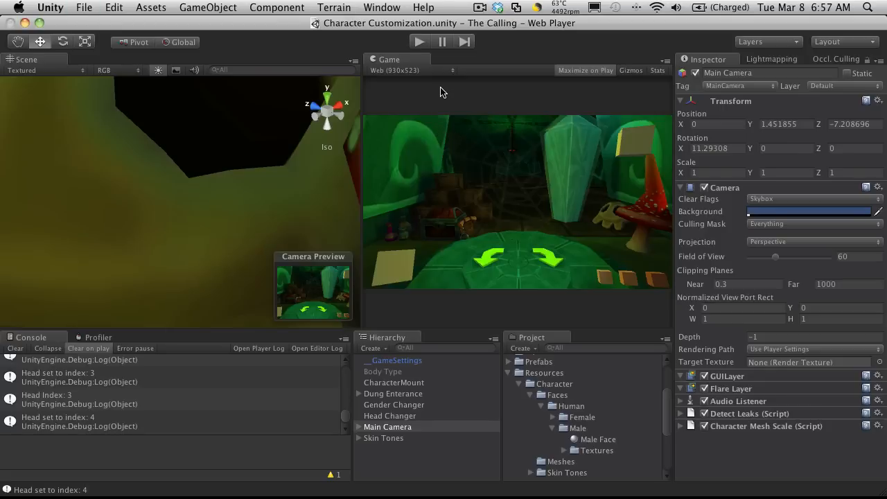
{"action": "mouse_move", "coordinate": [545, 246]}
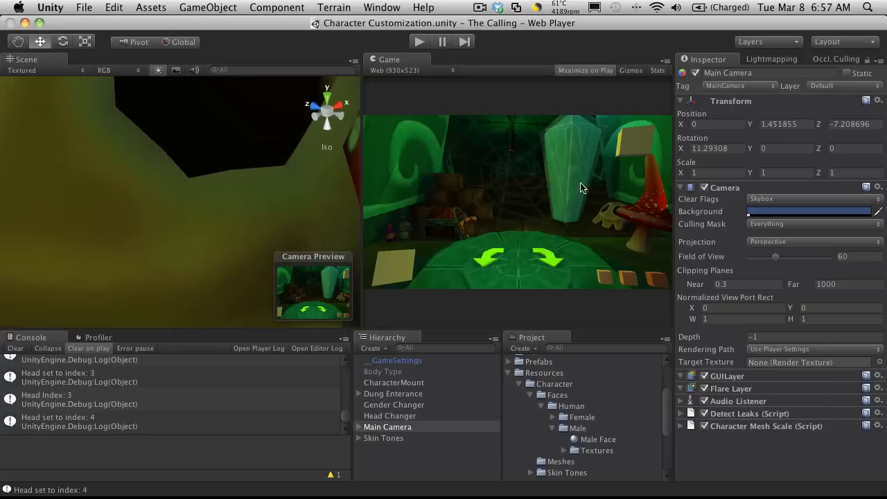
{"action": "mouse_move", "coordinate": [677, 253]}
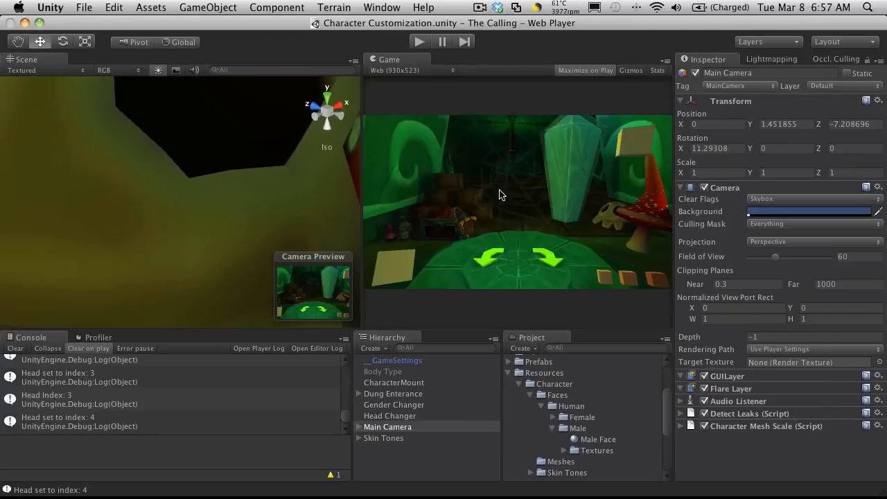
{"action": "mouse_move", "coordinate": [404, 61]}
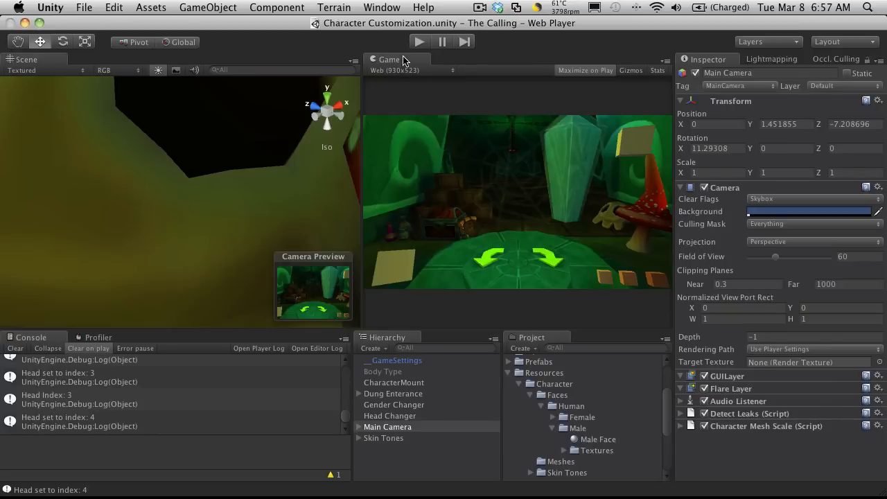